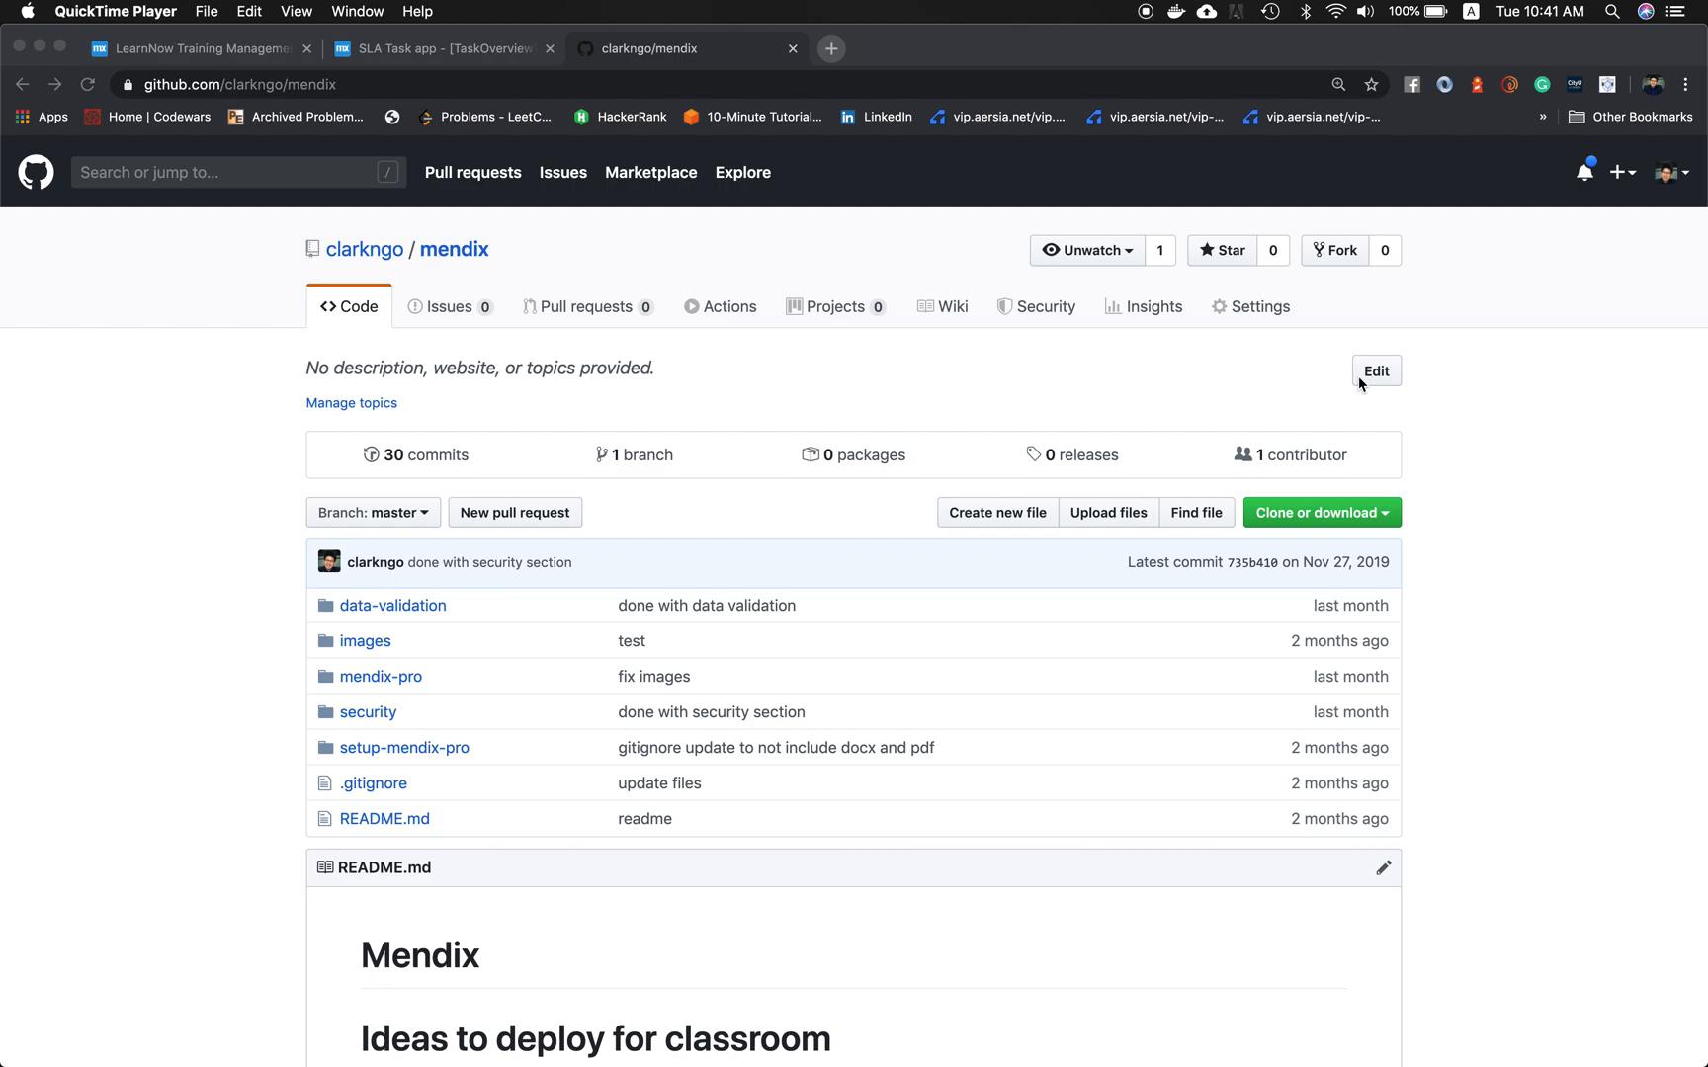
Step: Scroll down the Trainee_Overview page and select the trainee List View to show its properties
scroll(down, 3)
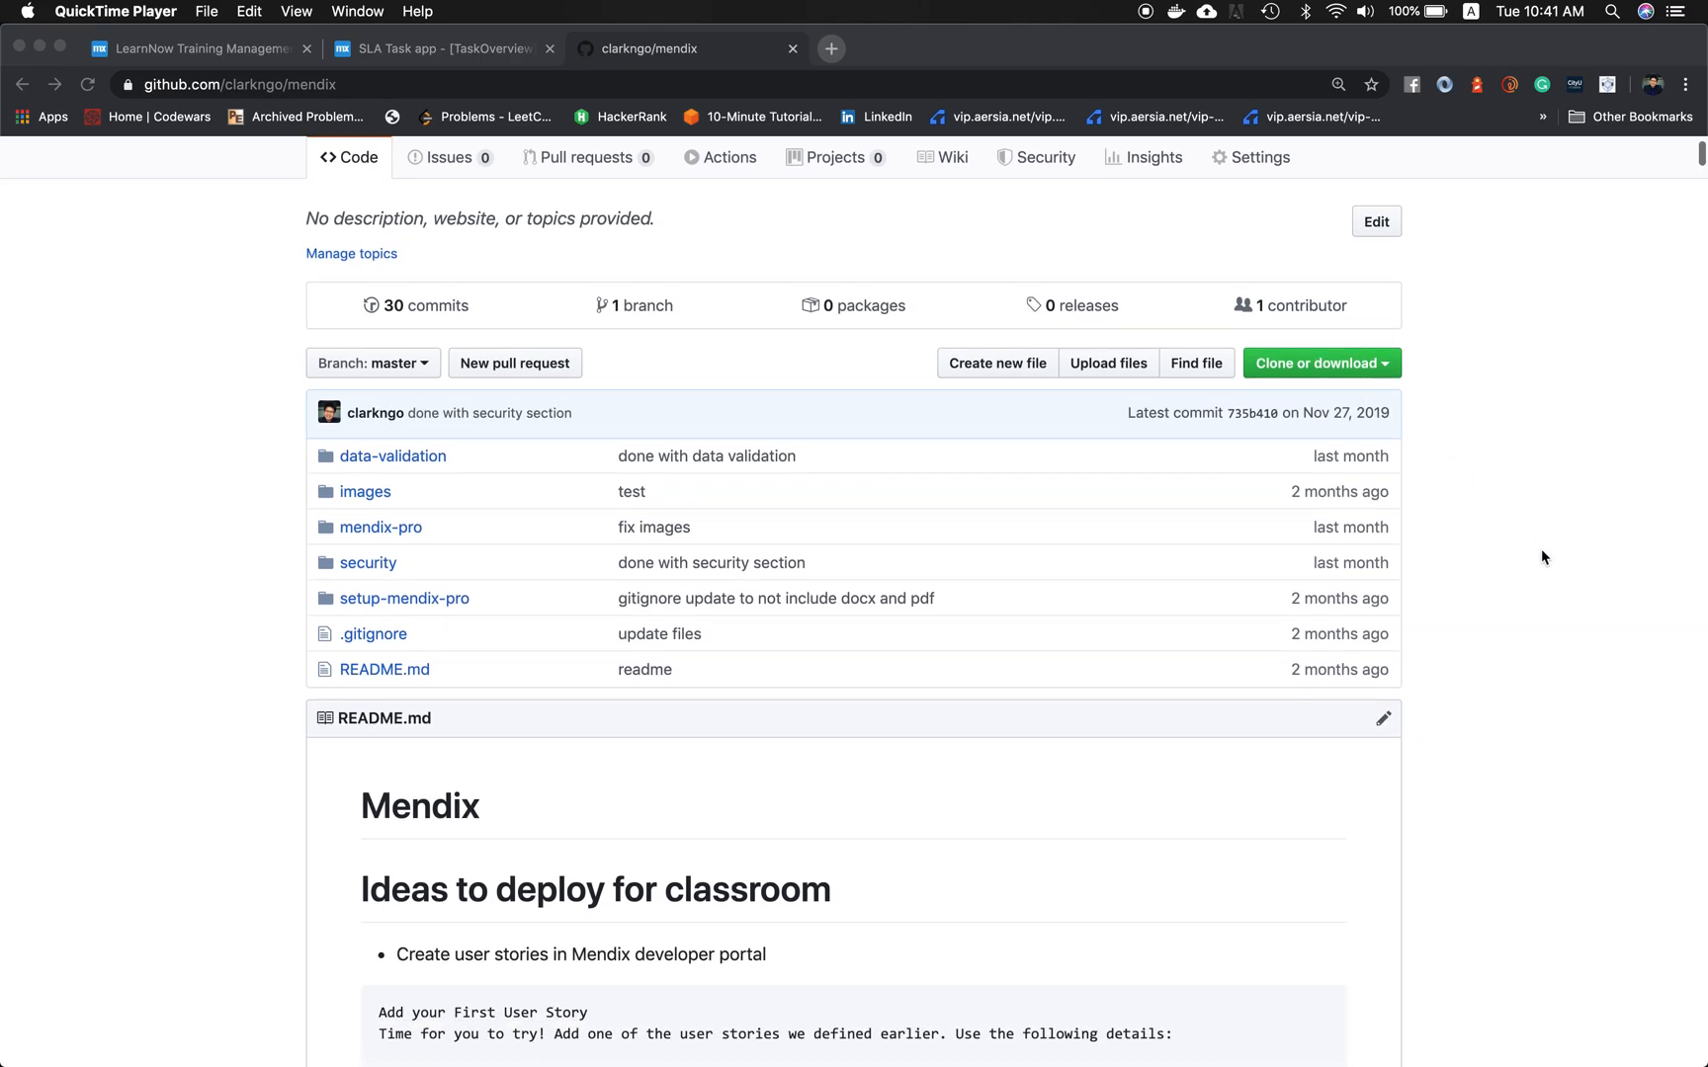
scroll(down, 3)
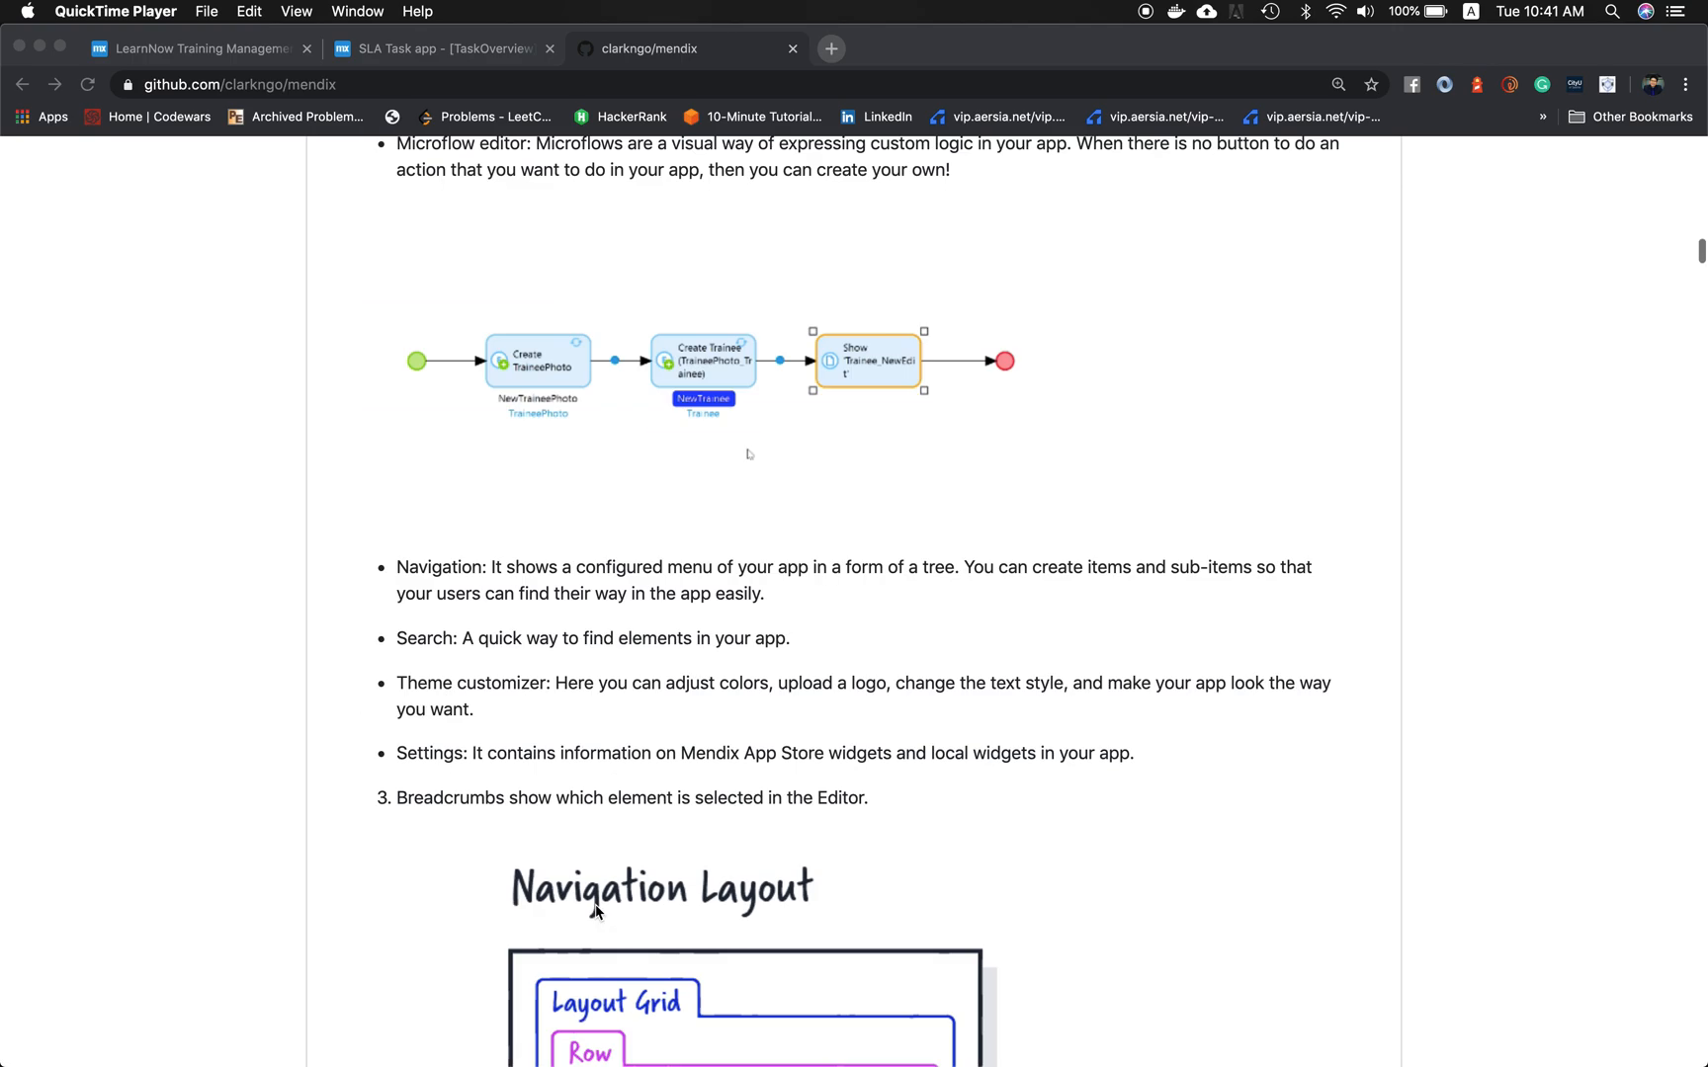
scroll(down, 3)
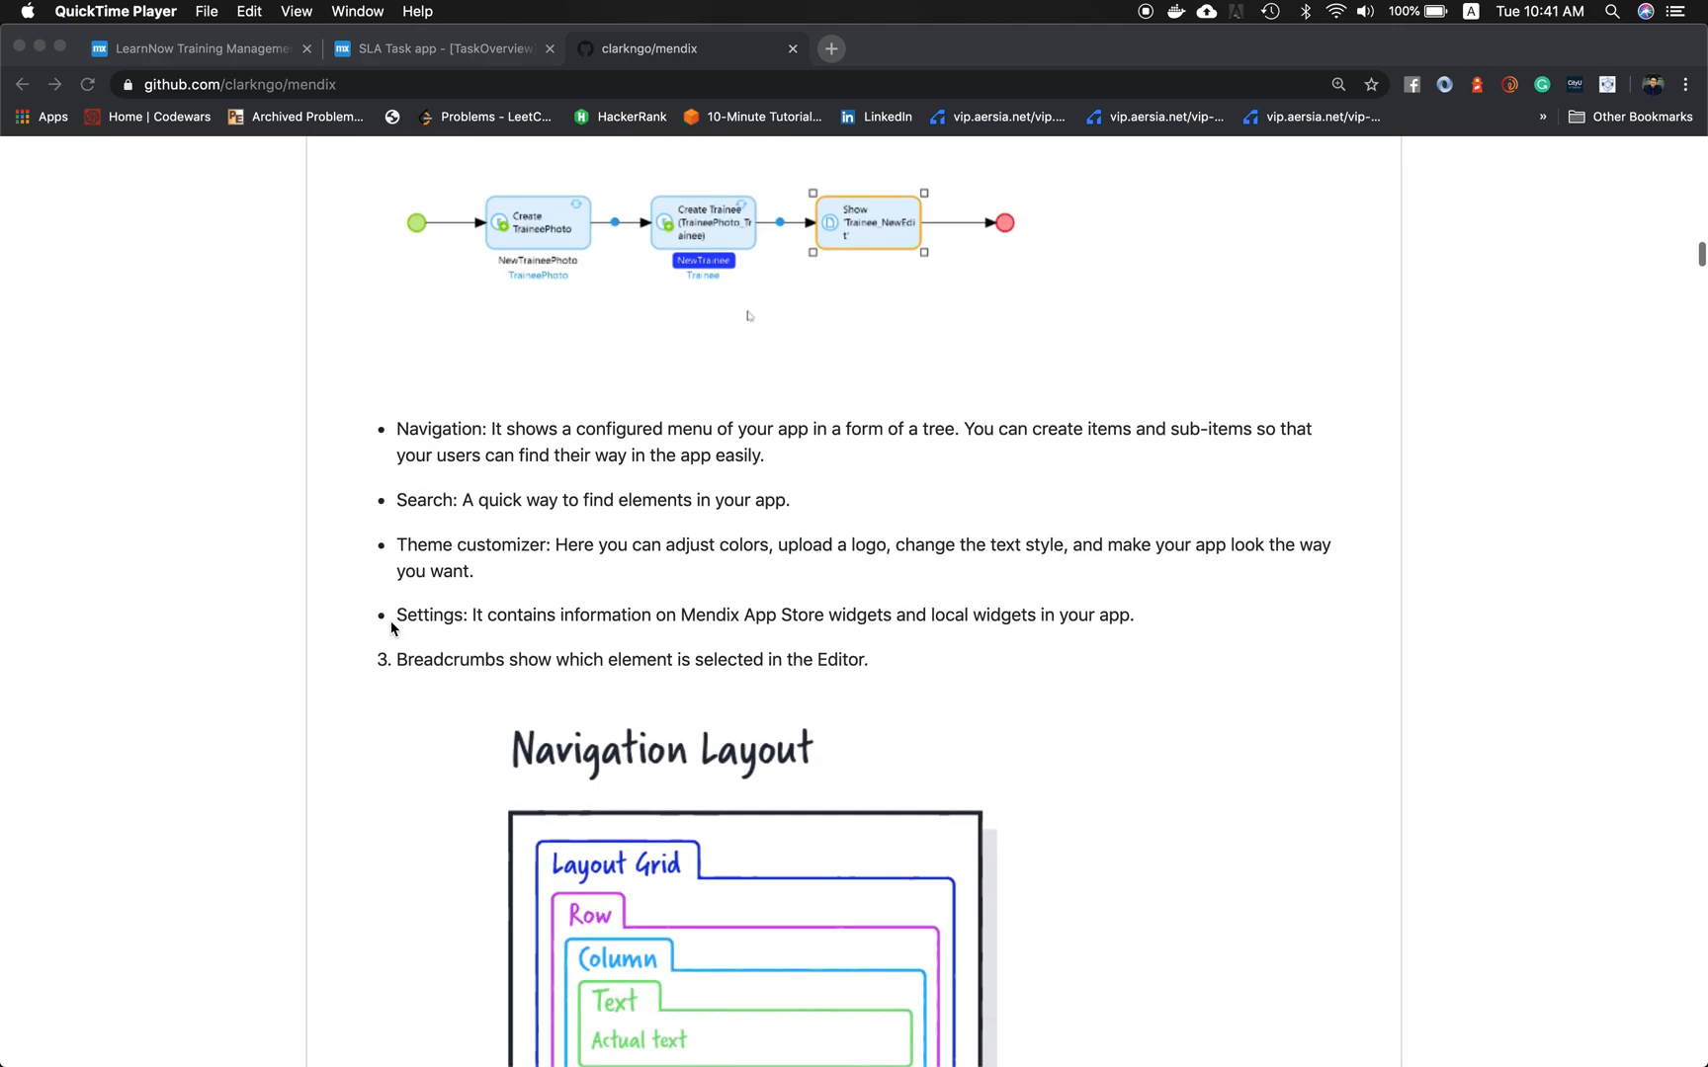
scroll(down, 3)
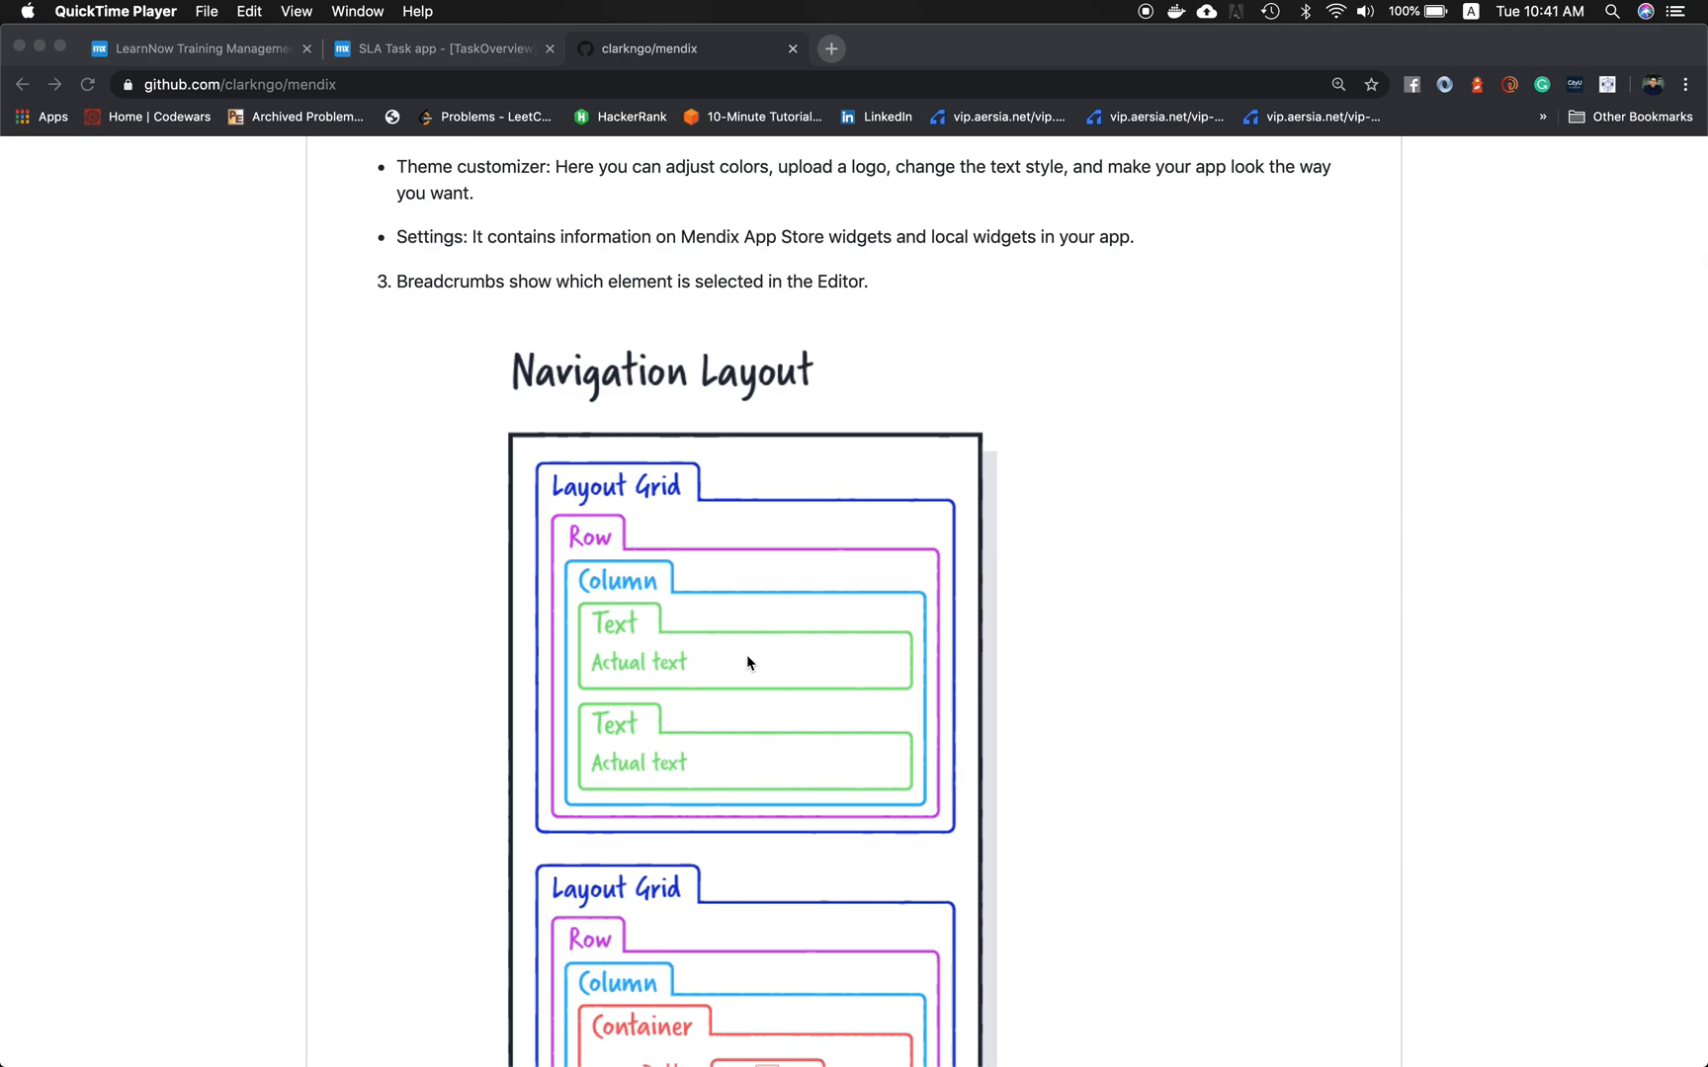
scroll(down, 3)
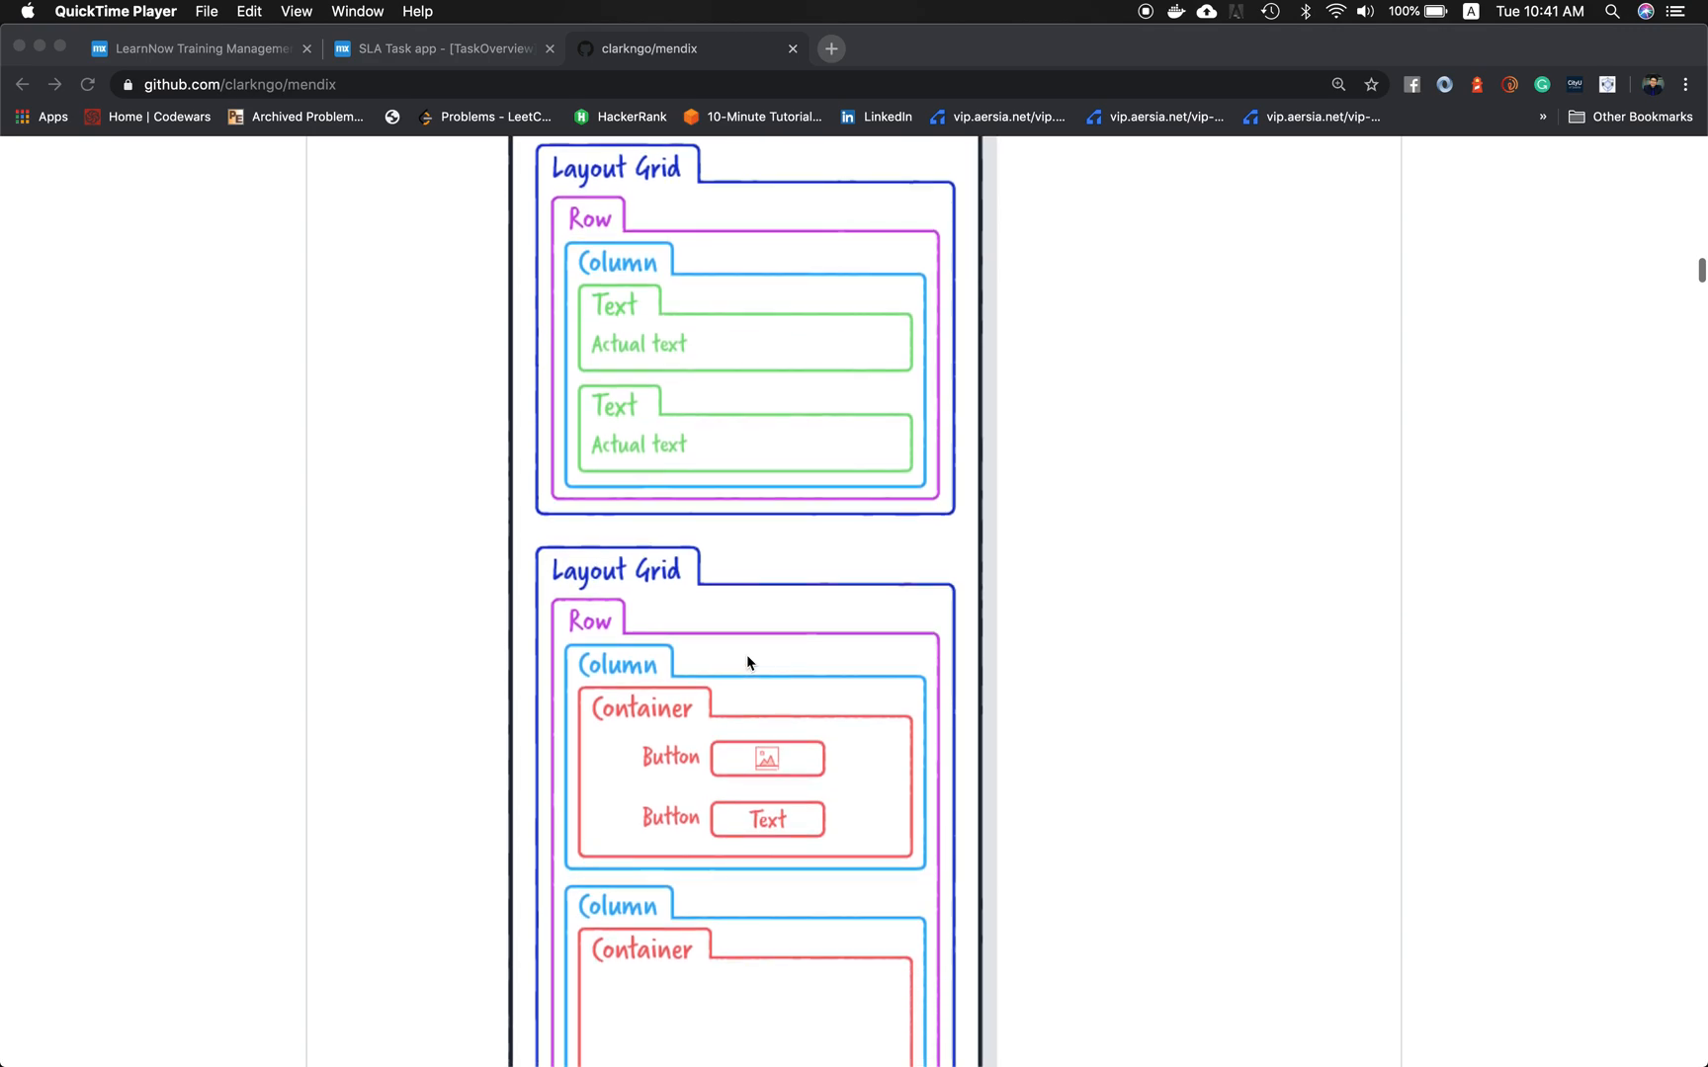
scroll(down, 3)
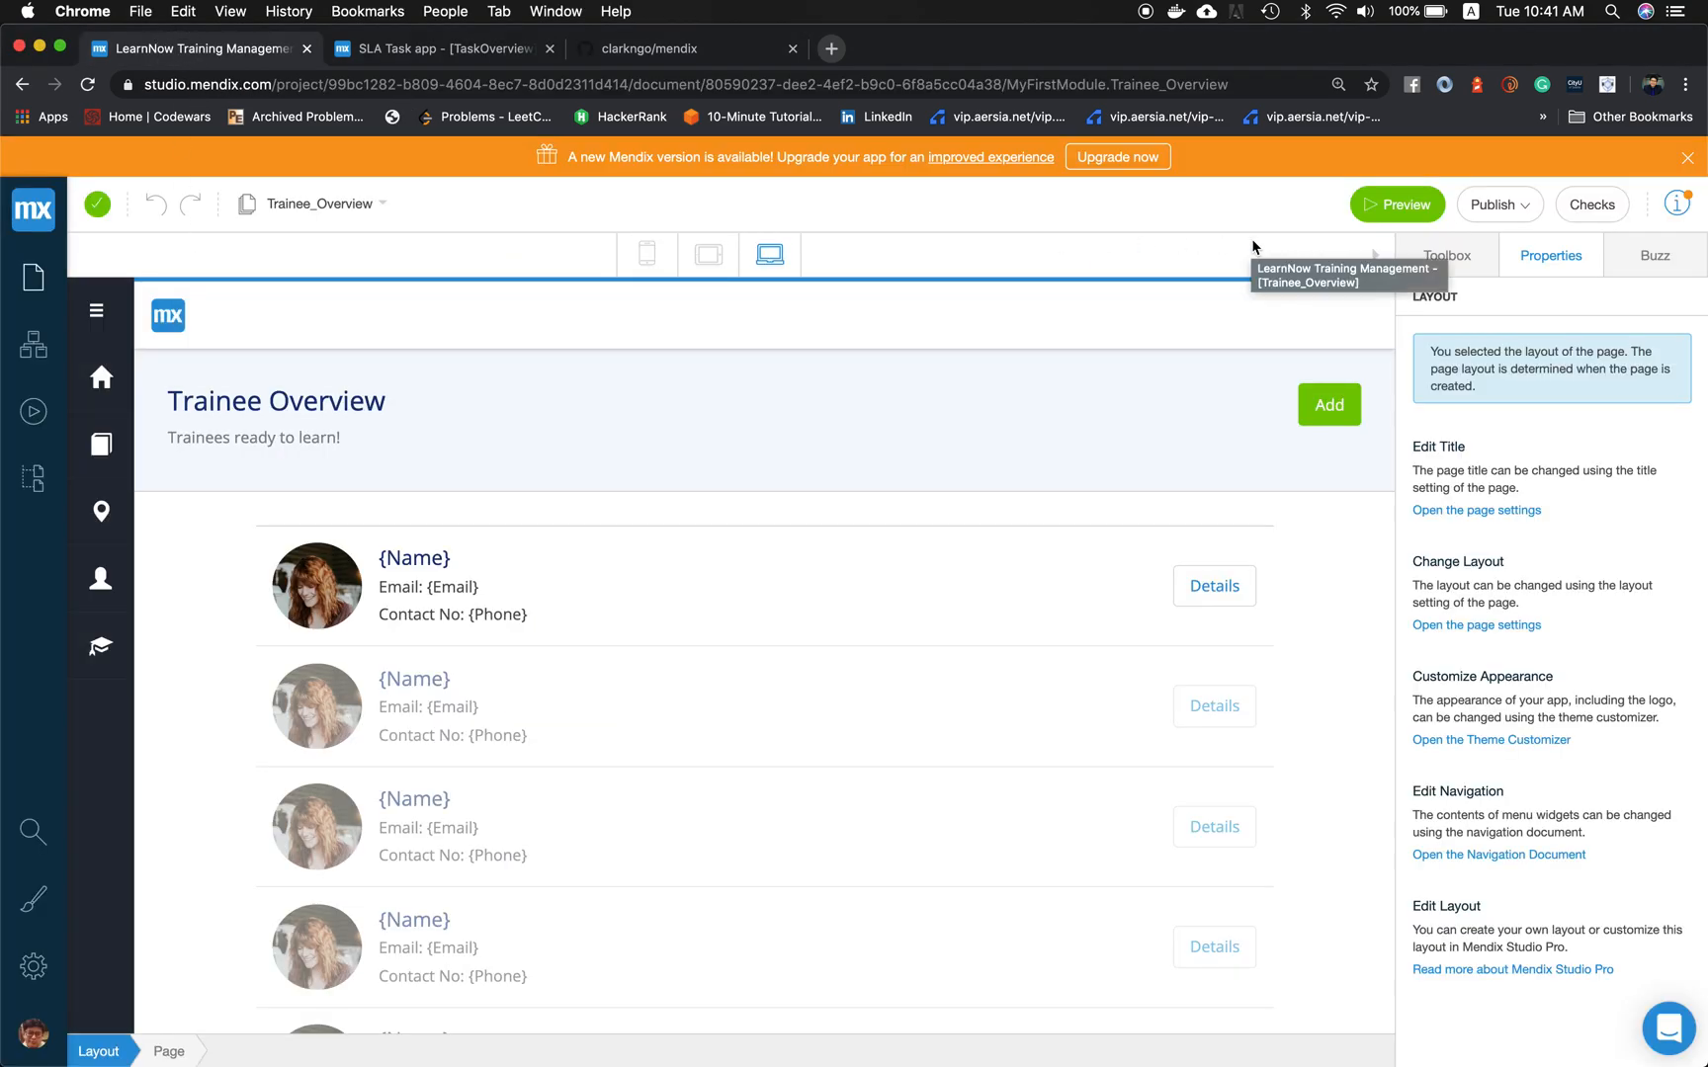
mouse_move(160, 863)
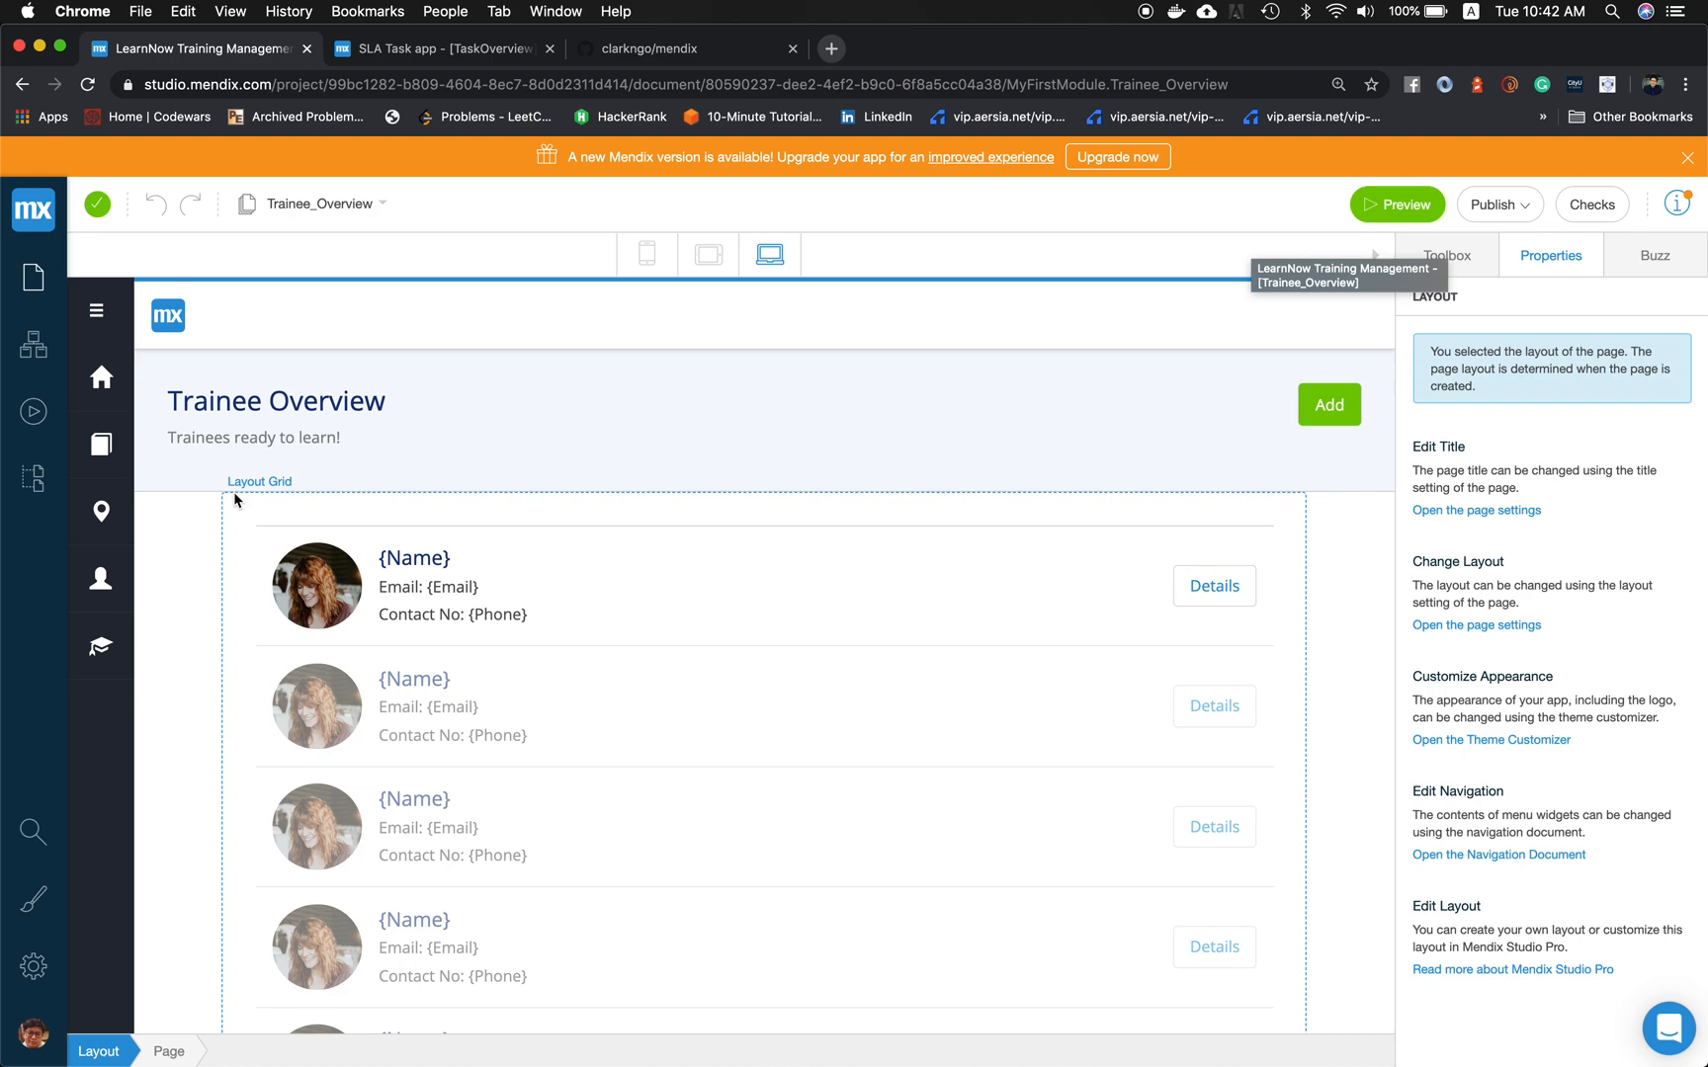
click(316, 586)
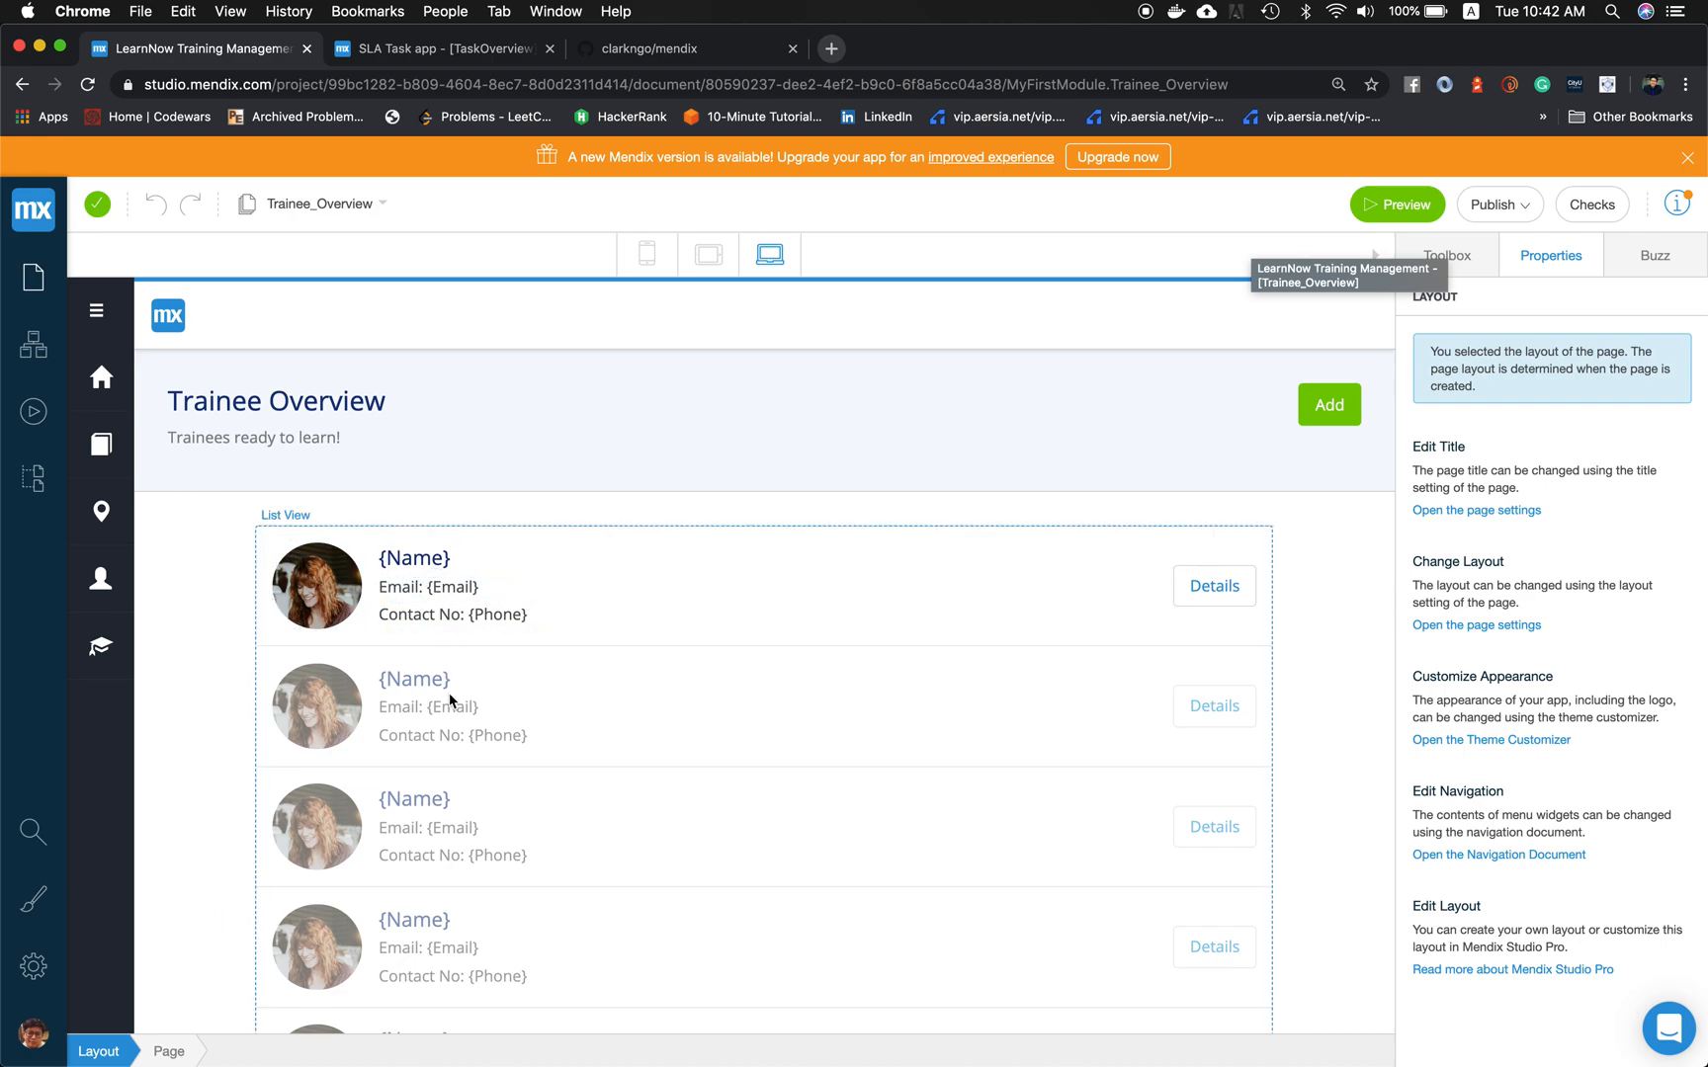
click(316, 585)
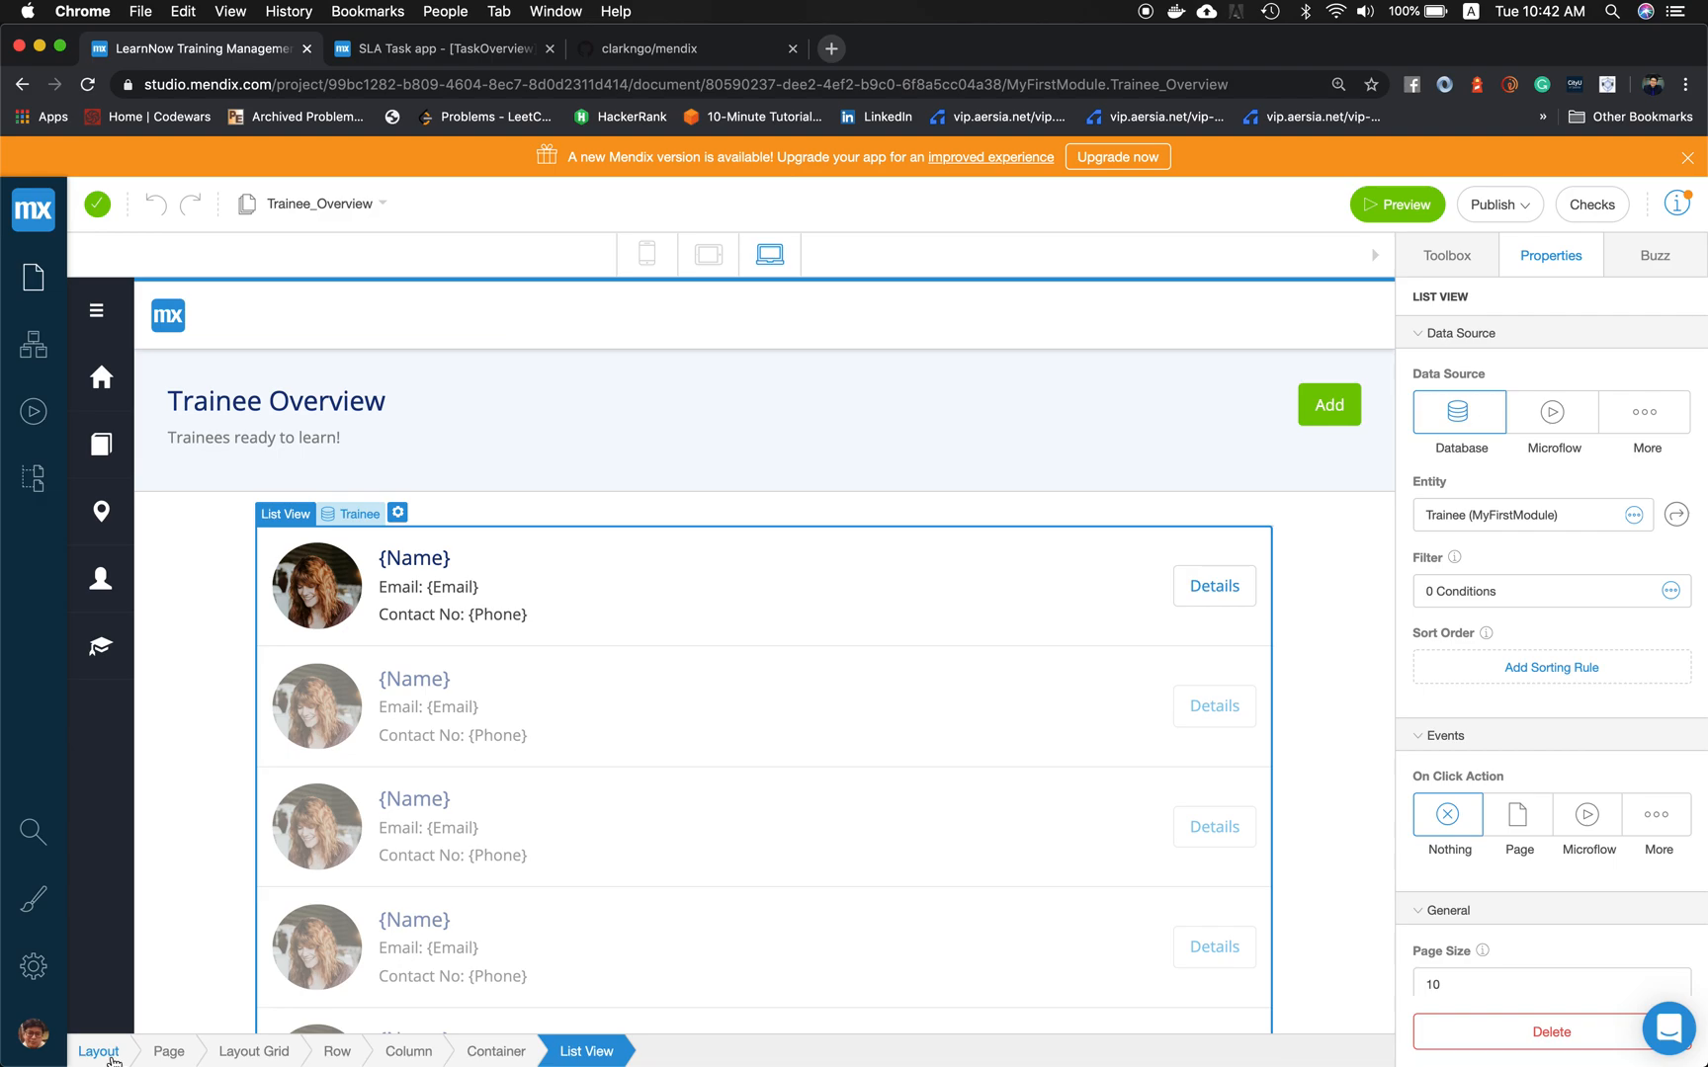
mouse_move(153, 756)
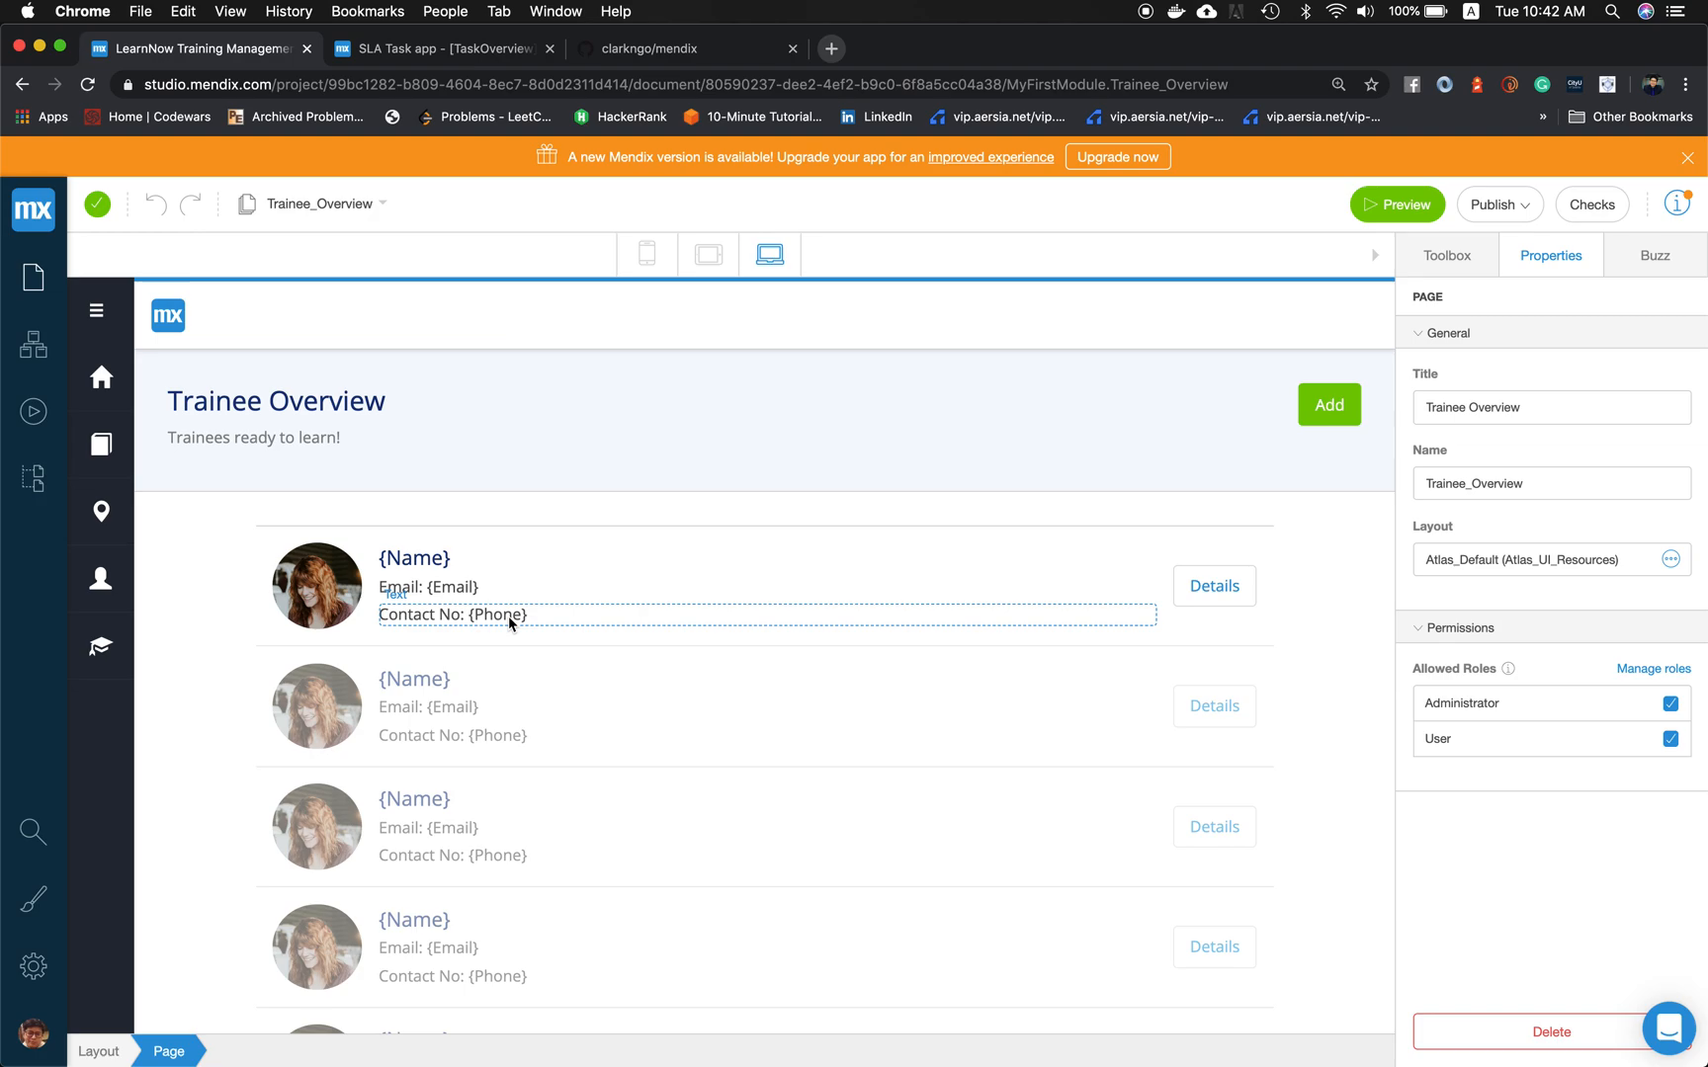
Step: Inspect the first row's Contact No text, then reselect its containing trainee List View
click(453, 614)
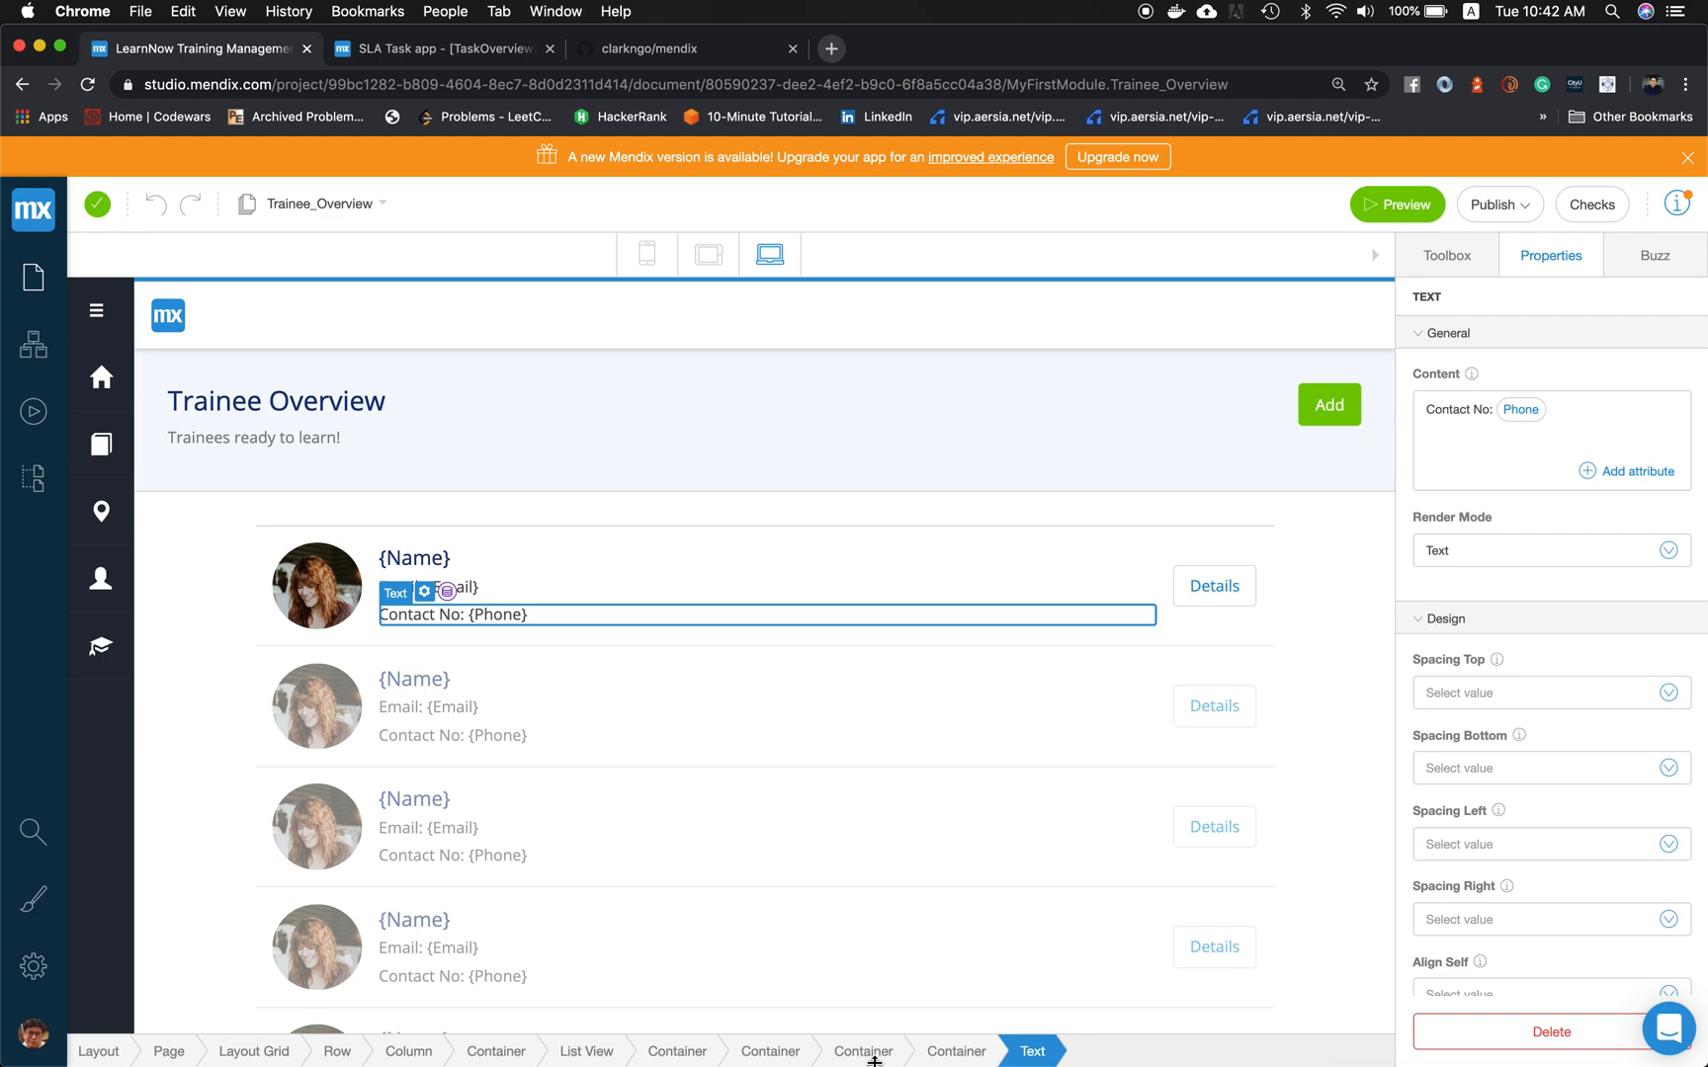
click(586, 1051)
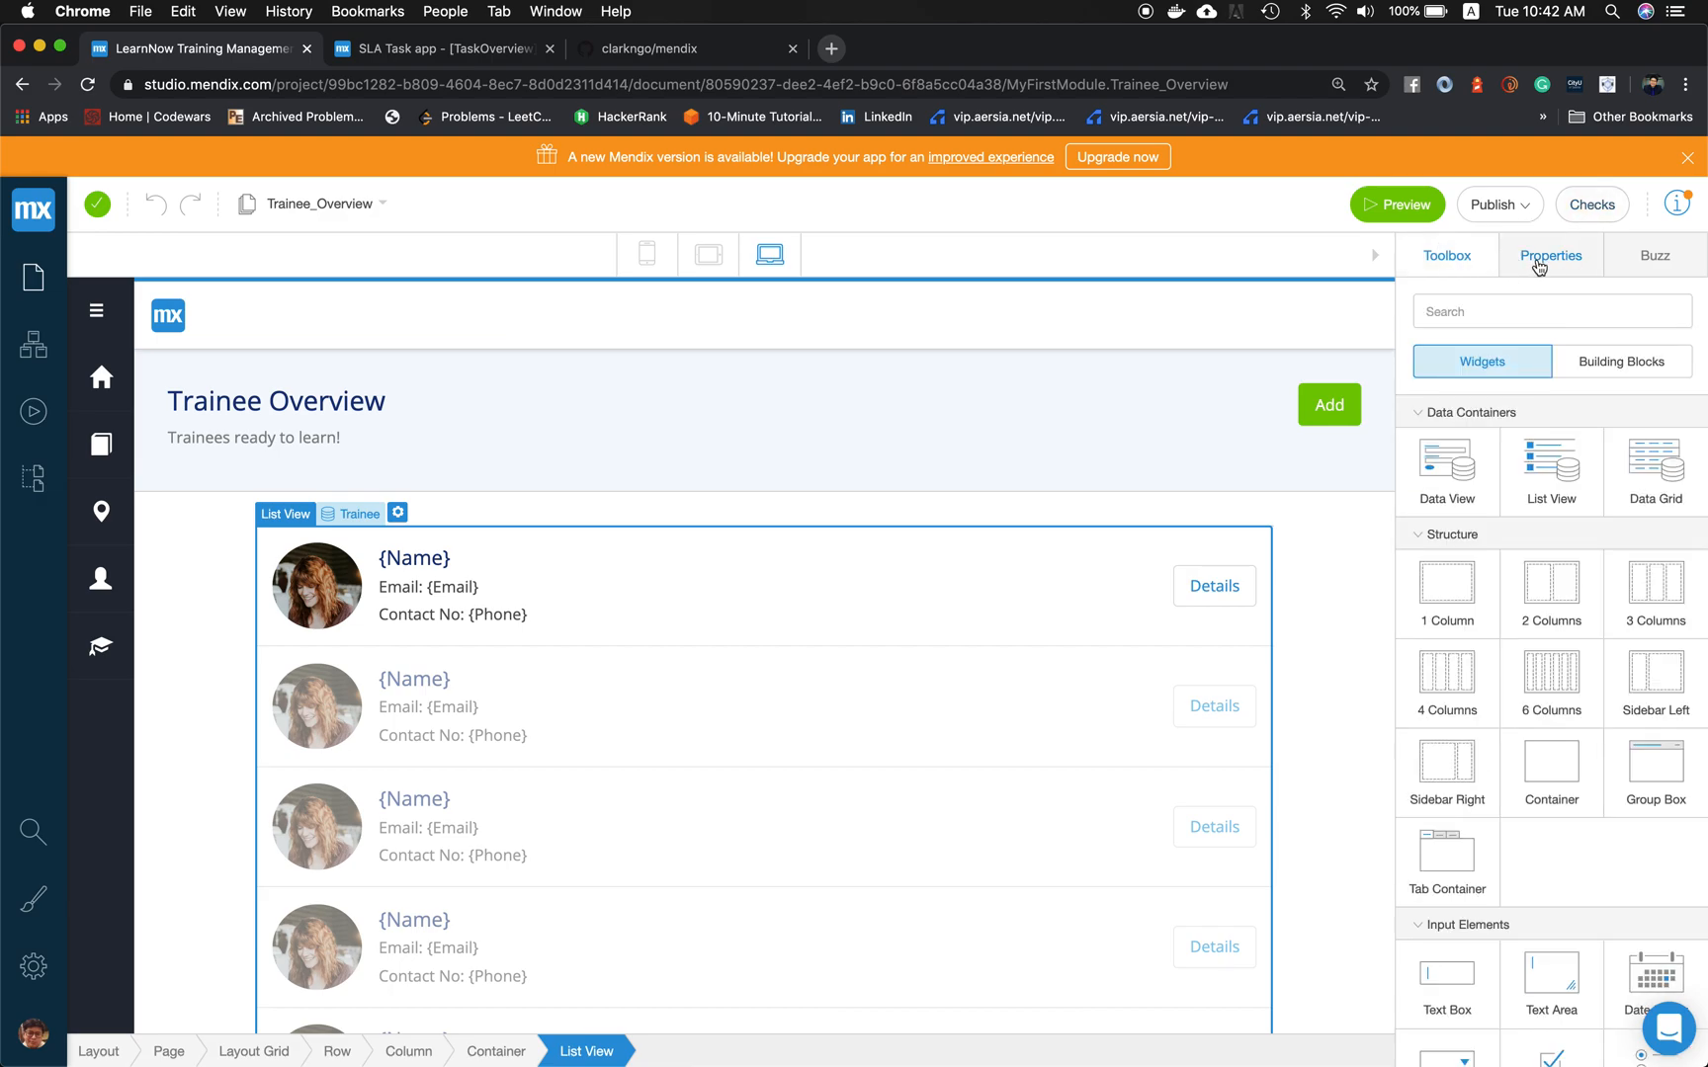
Step: Review the trainee List View's properties, then switch to the SLA Task app's TaskOverview page
click(1548, 255)
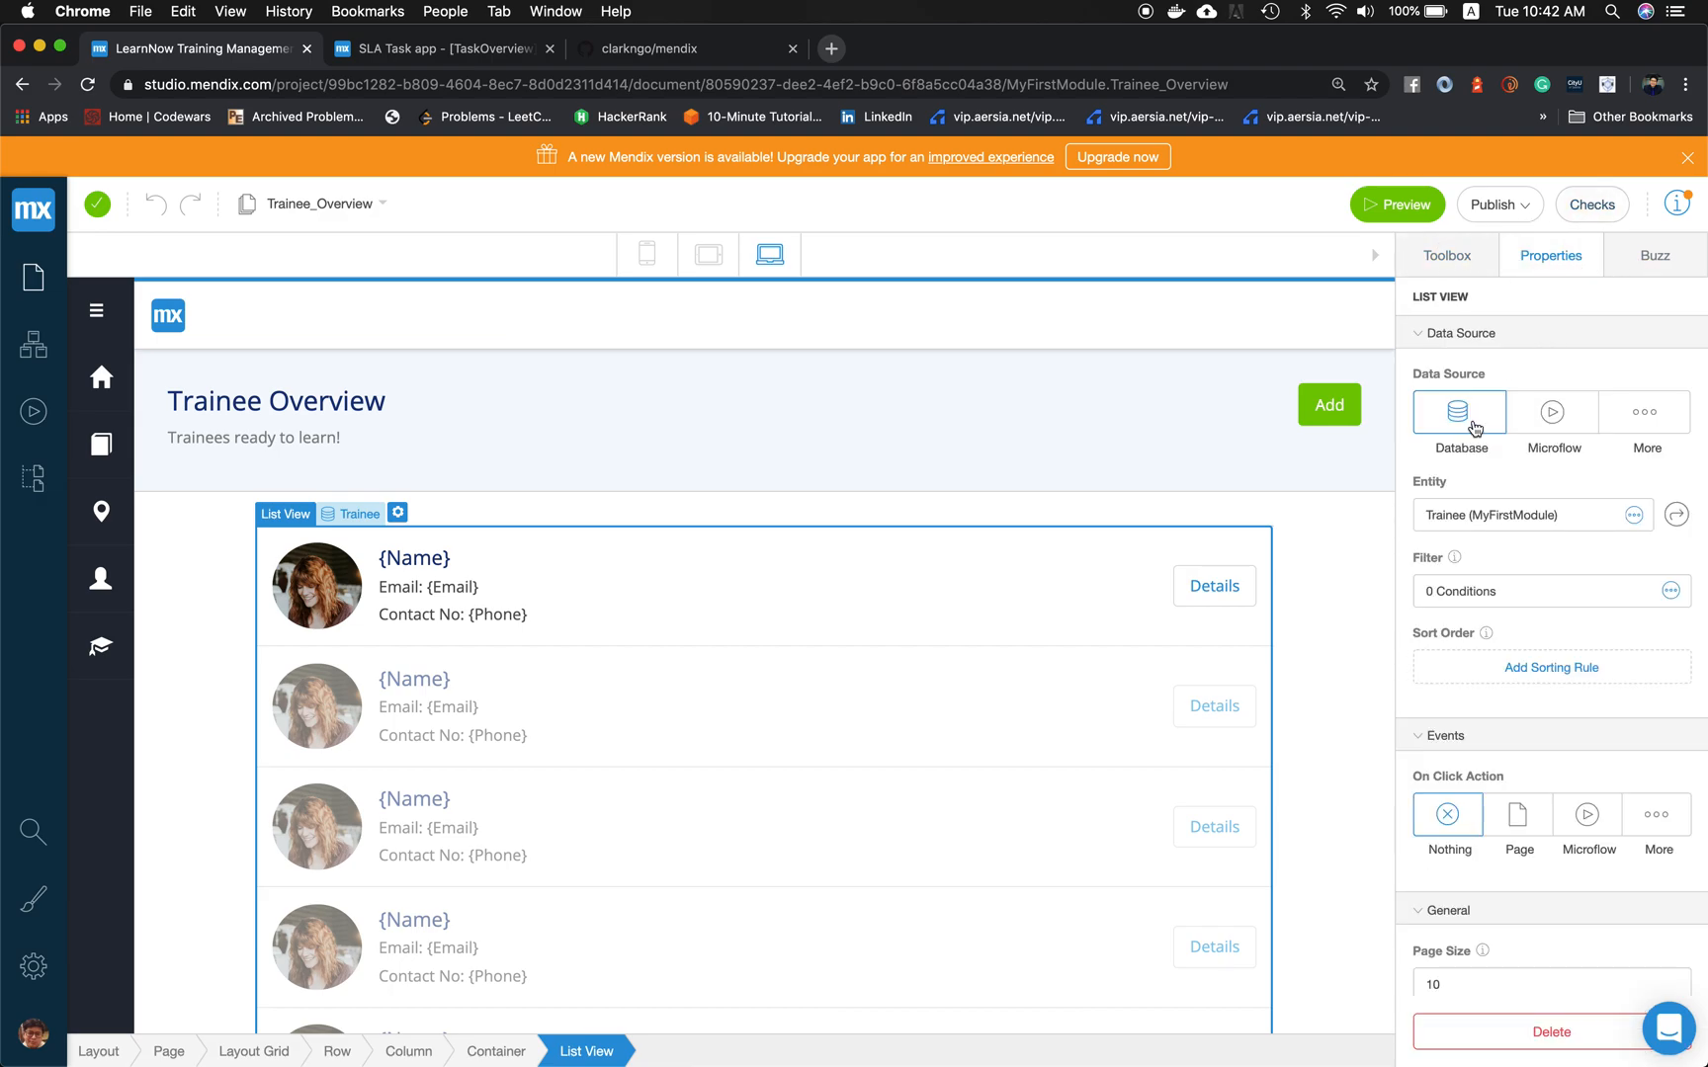
mouse_move(1458, 759)
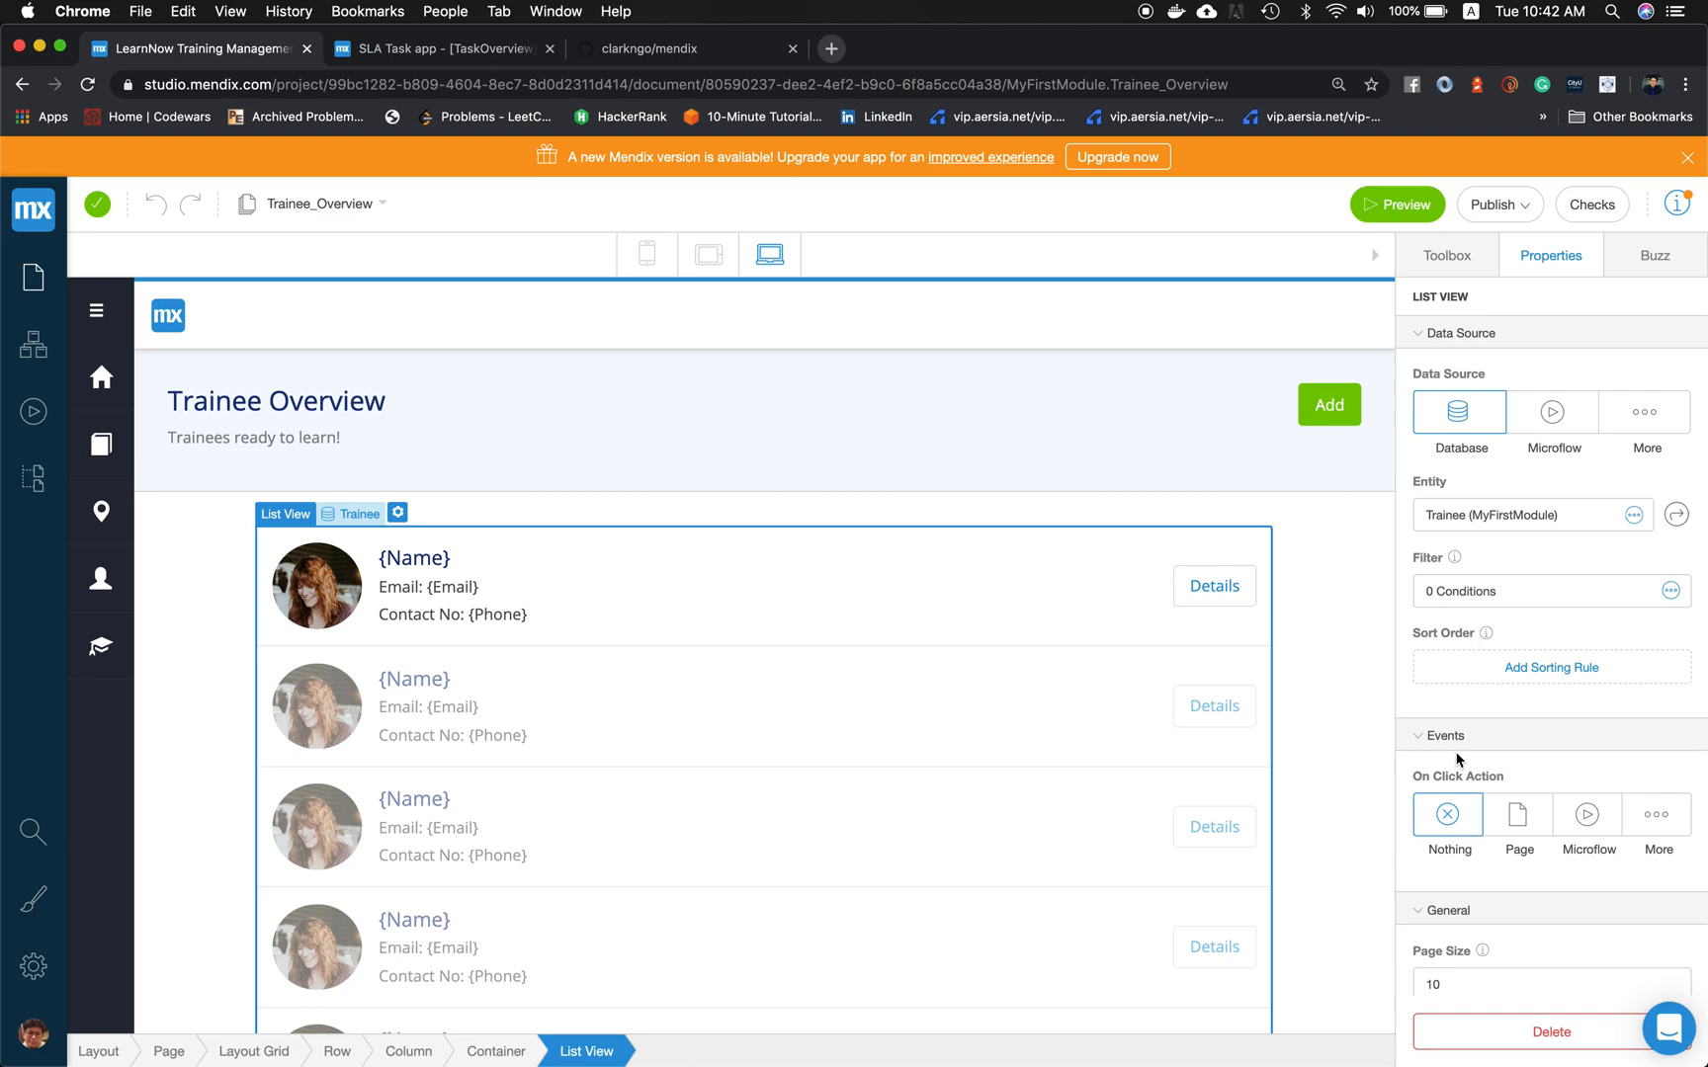
mouse_move(1487, 607)
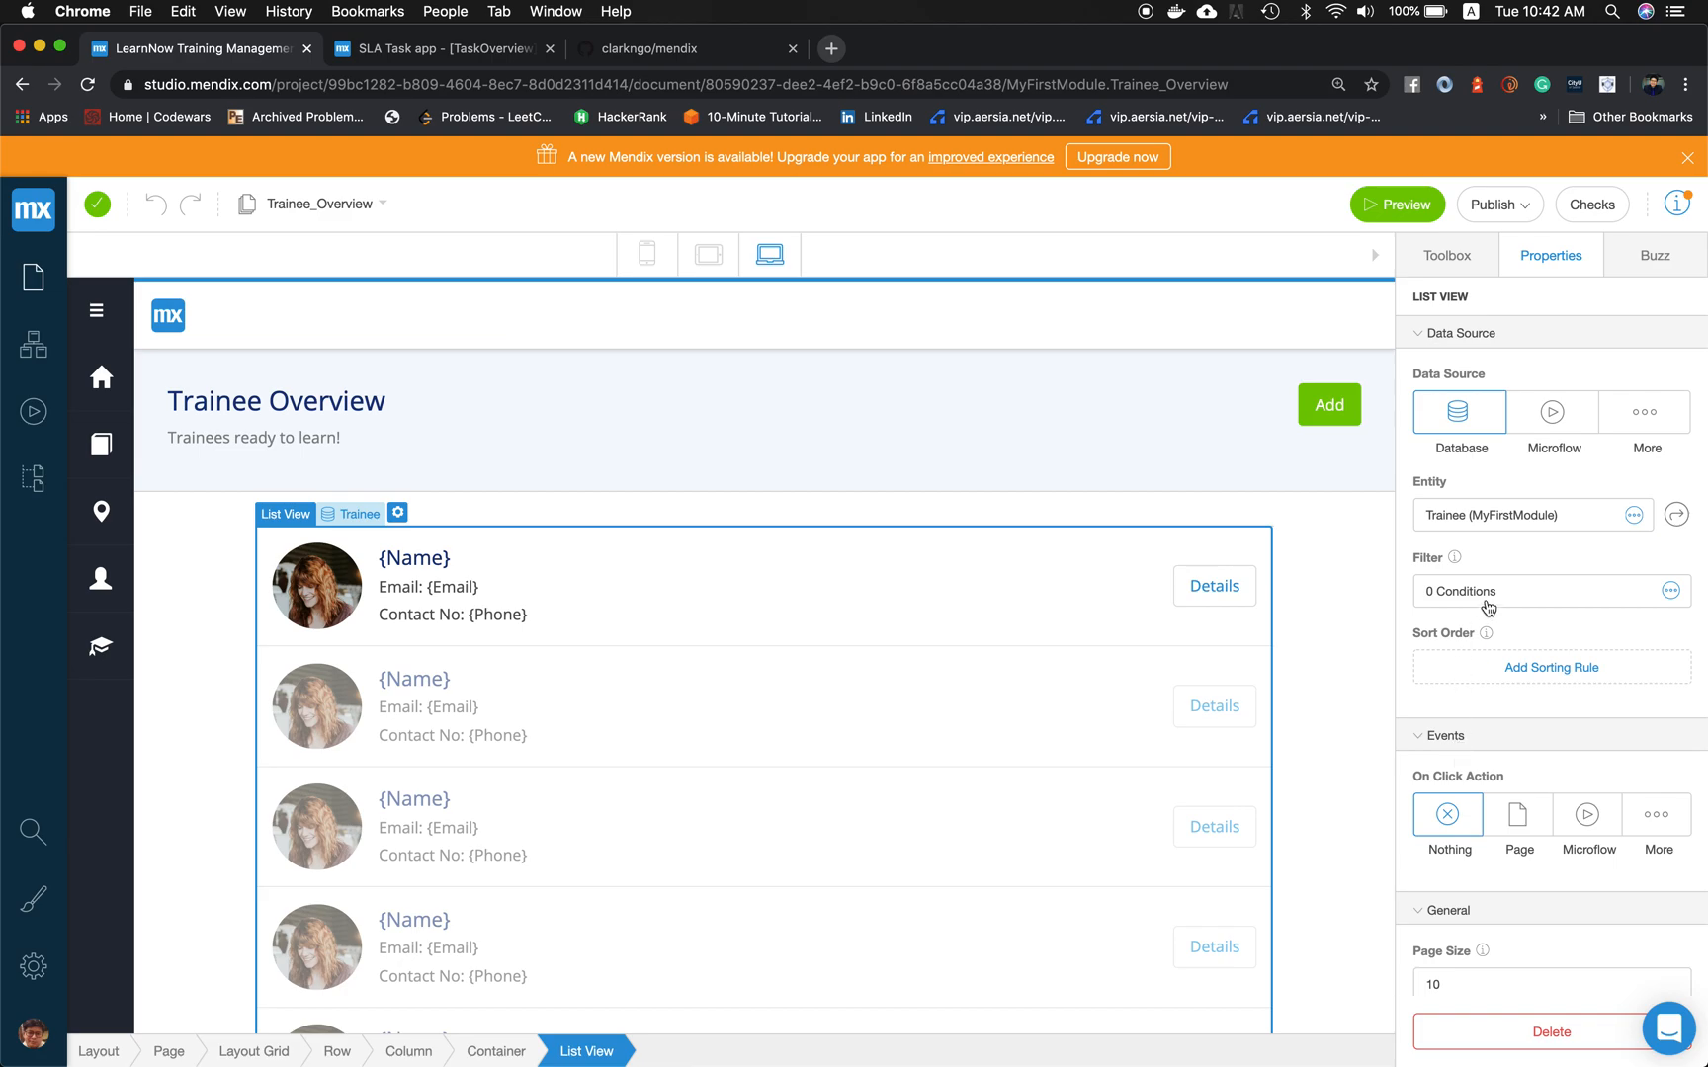
mouse_move(1676, 514)
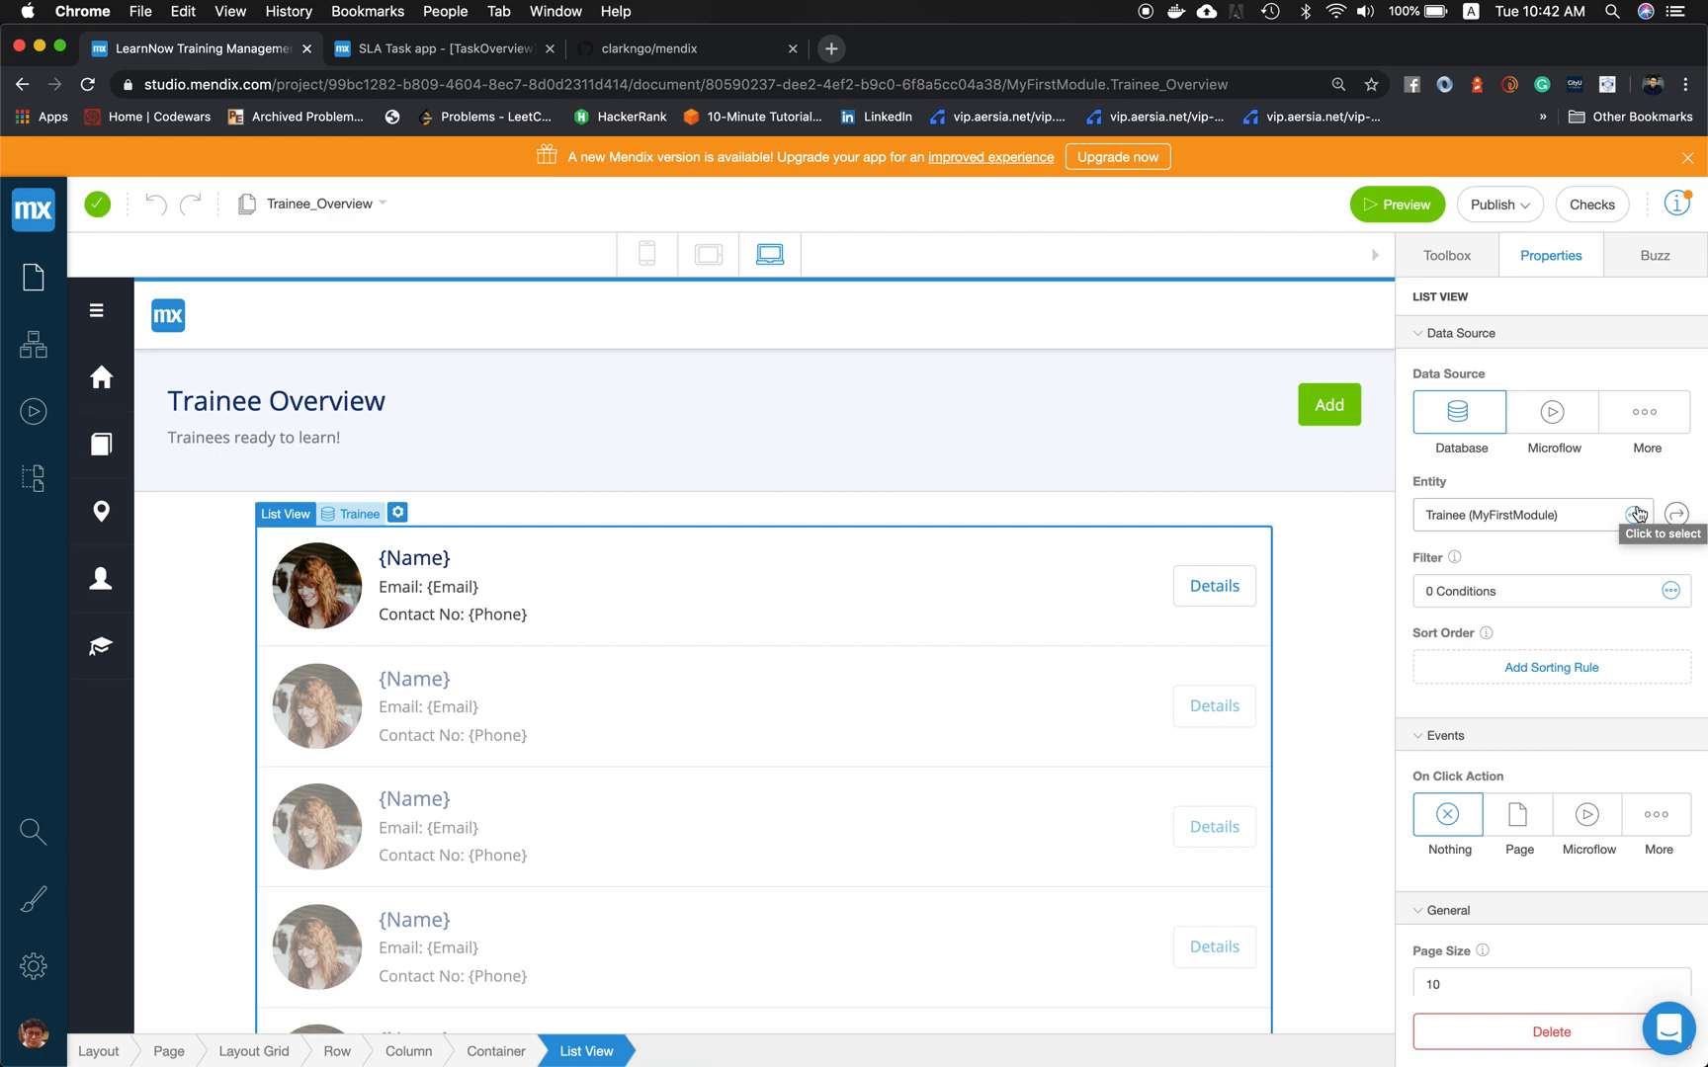
mouse_move(1583, 689)
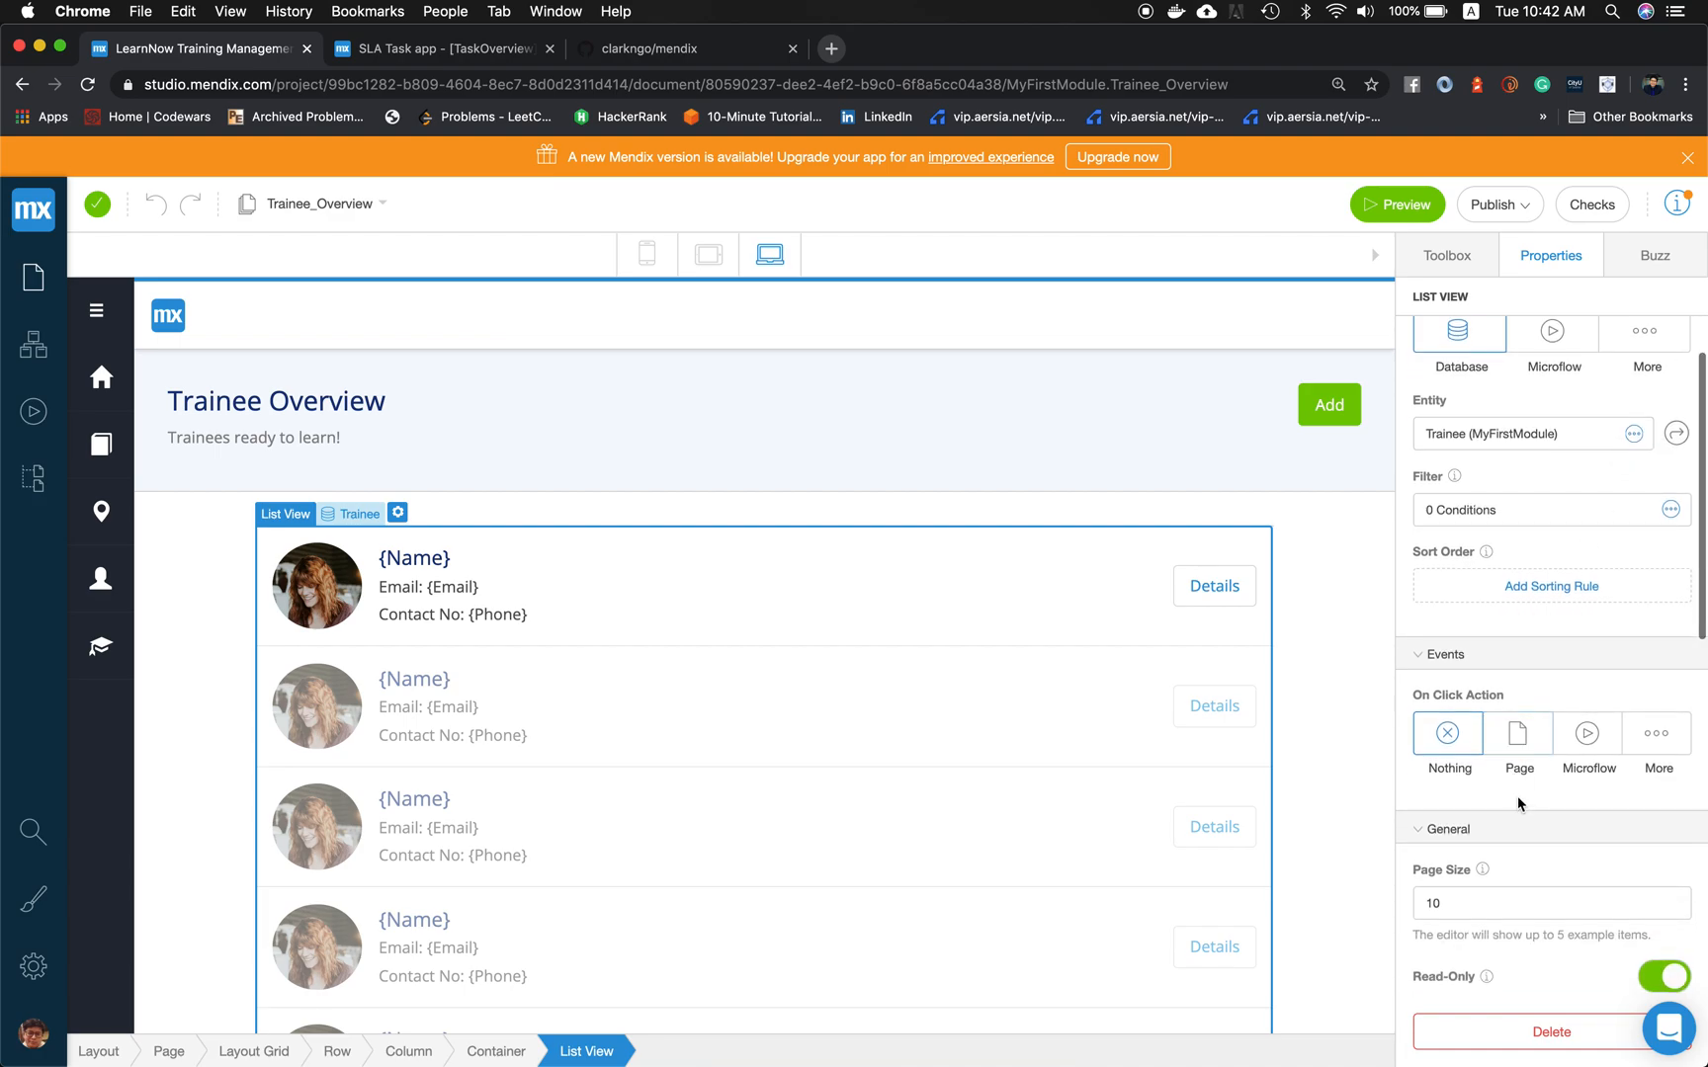
click(413, 557)
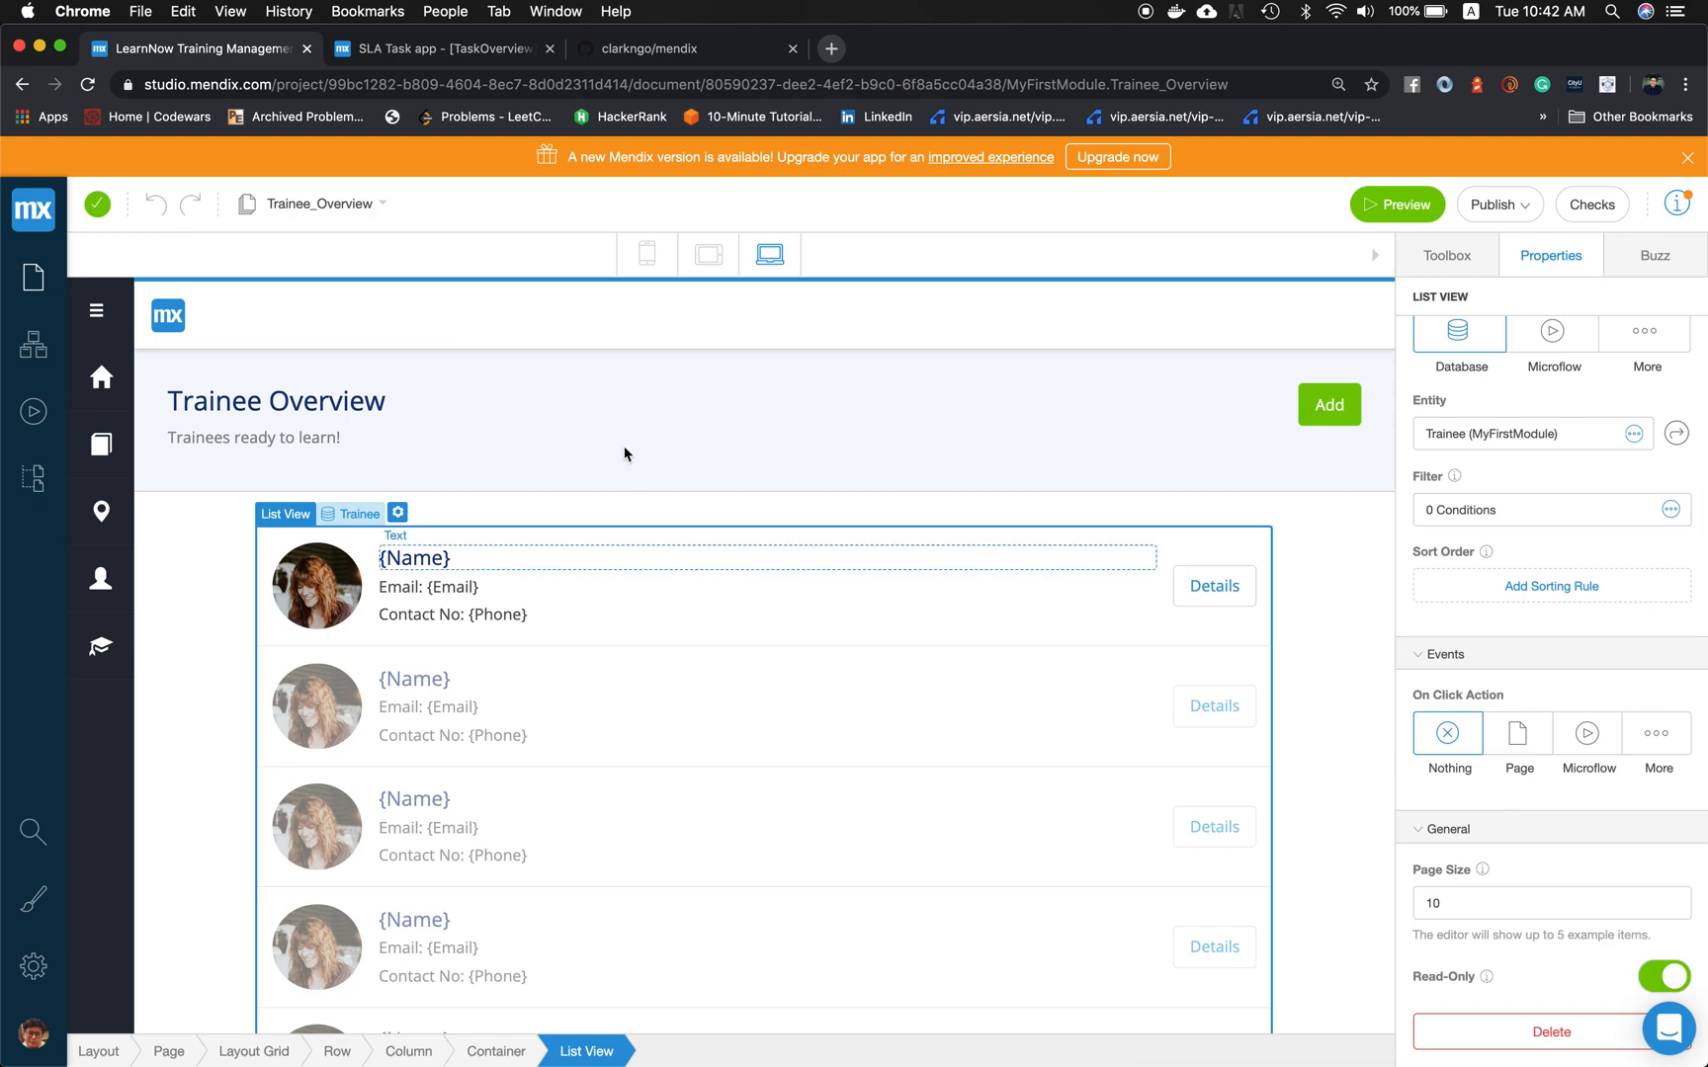
click(436, 47)
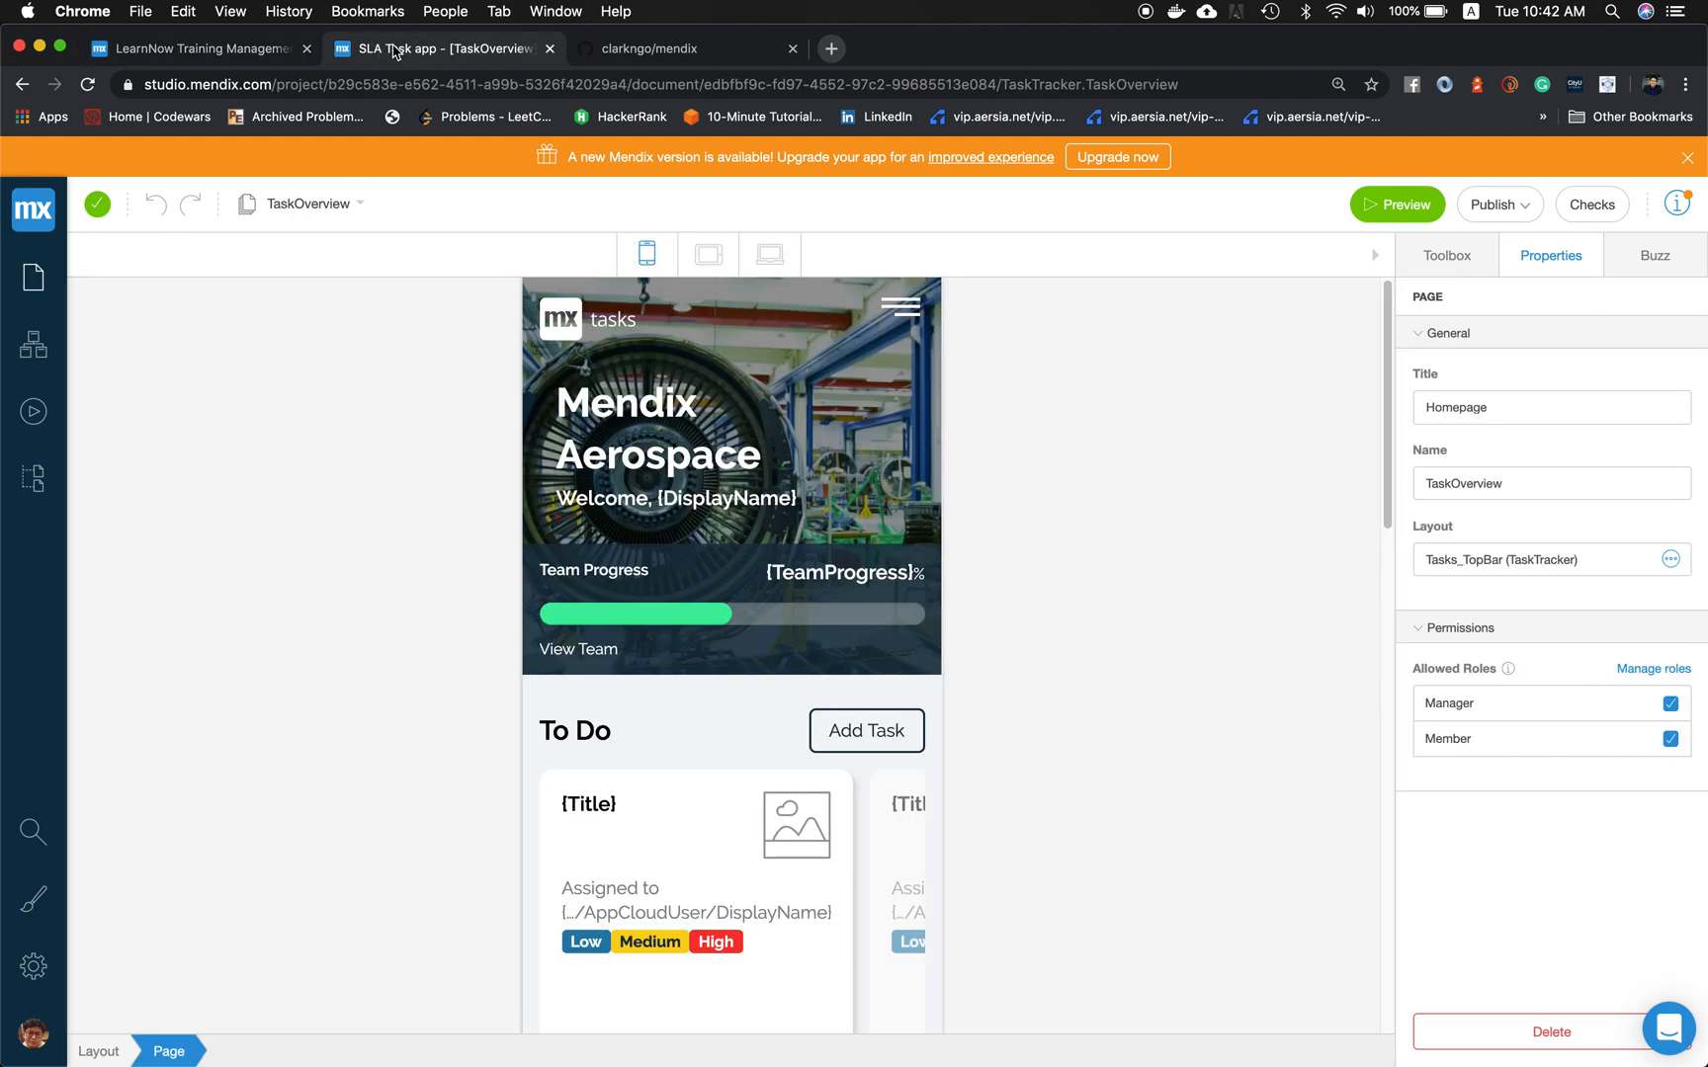
click(768, 254)
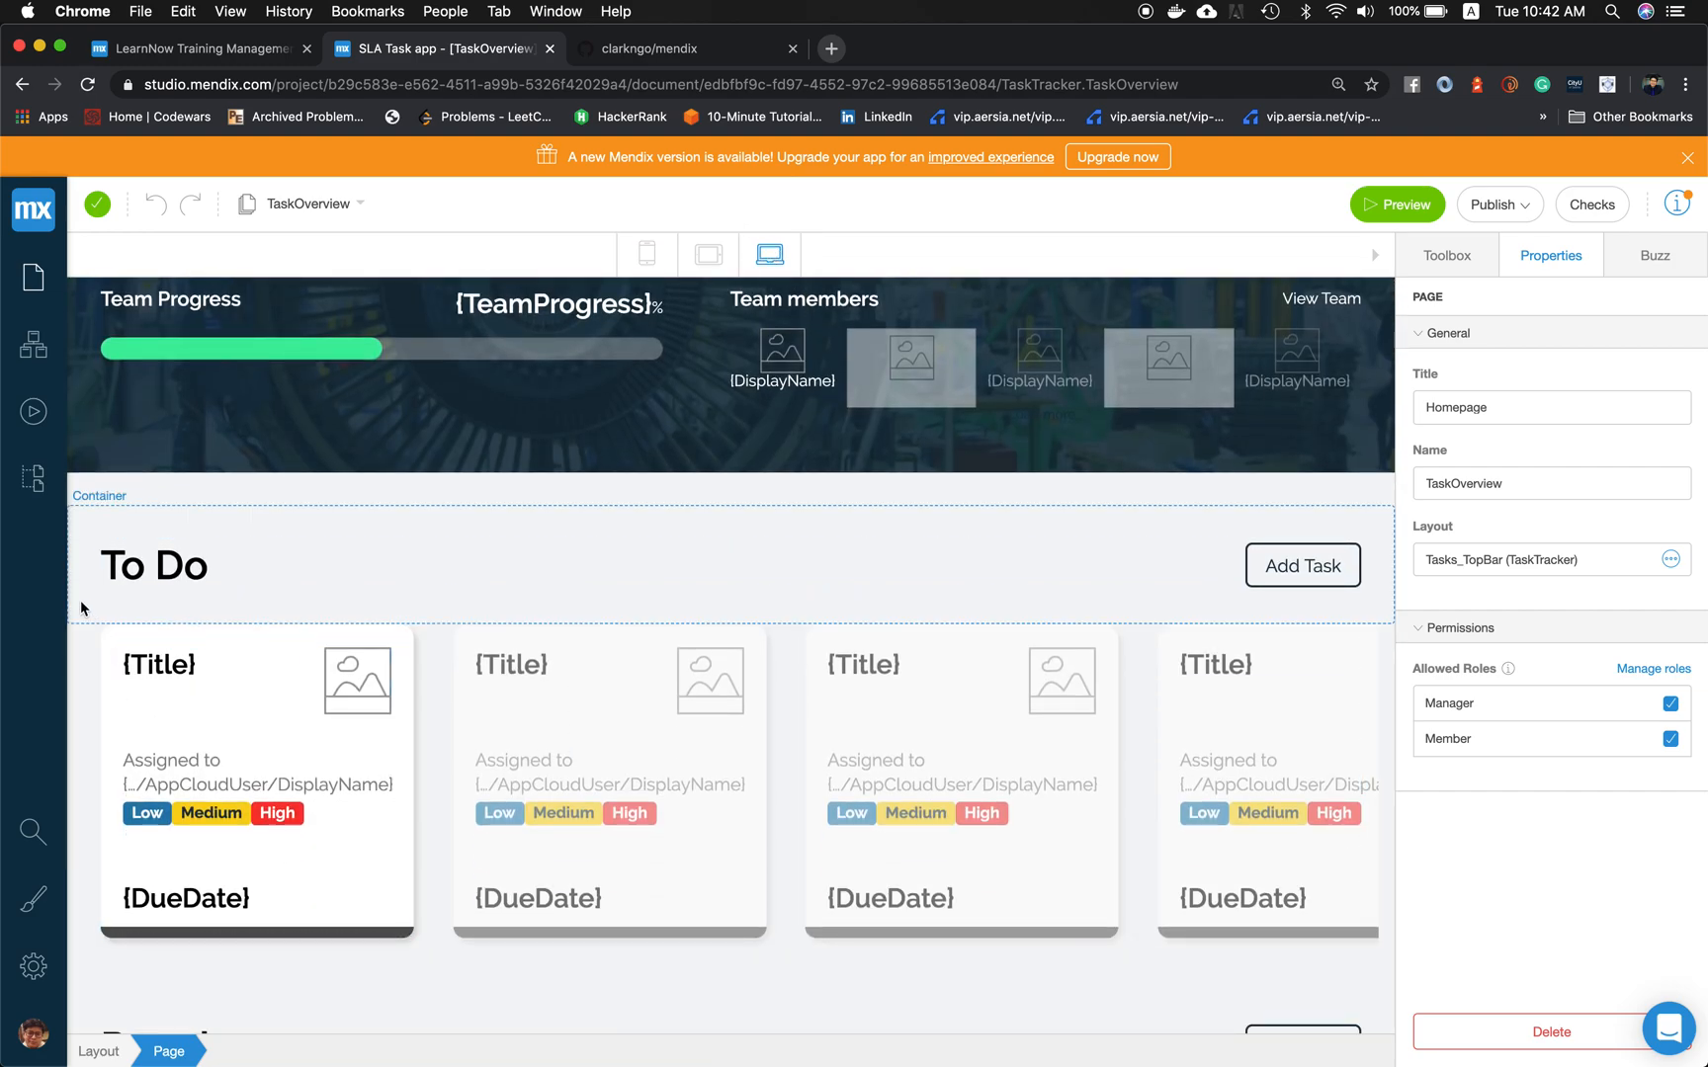
click(257, 772)
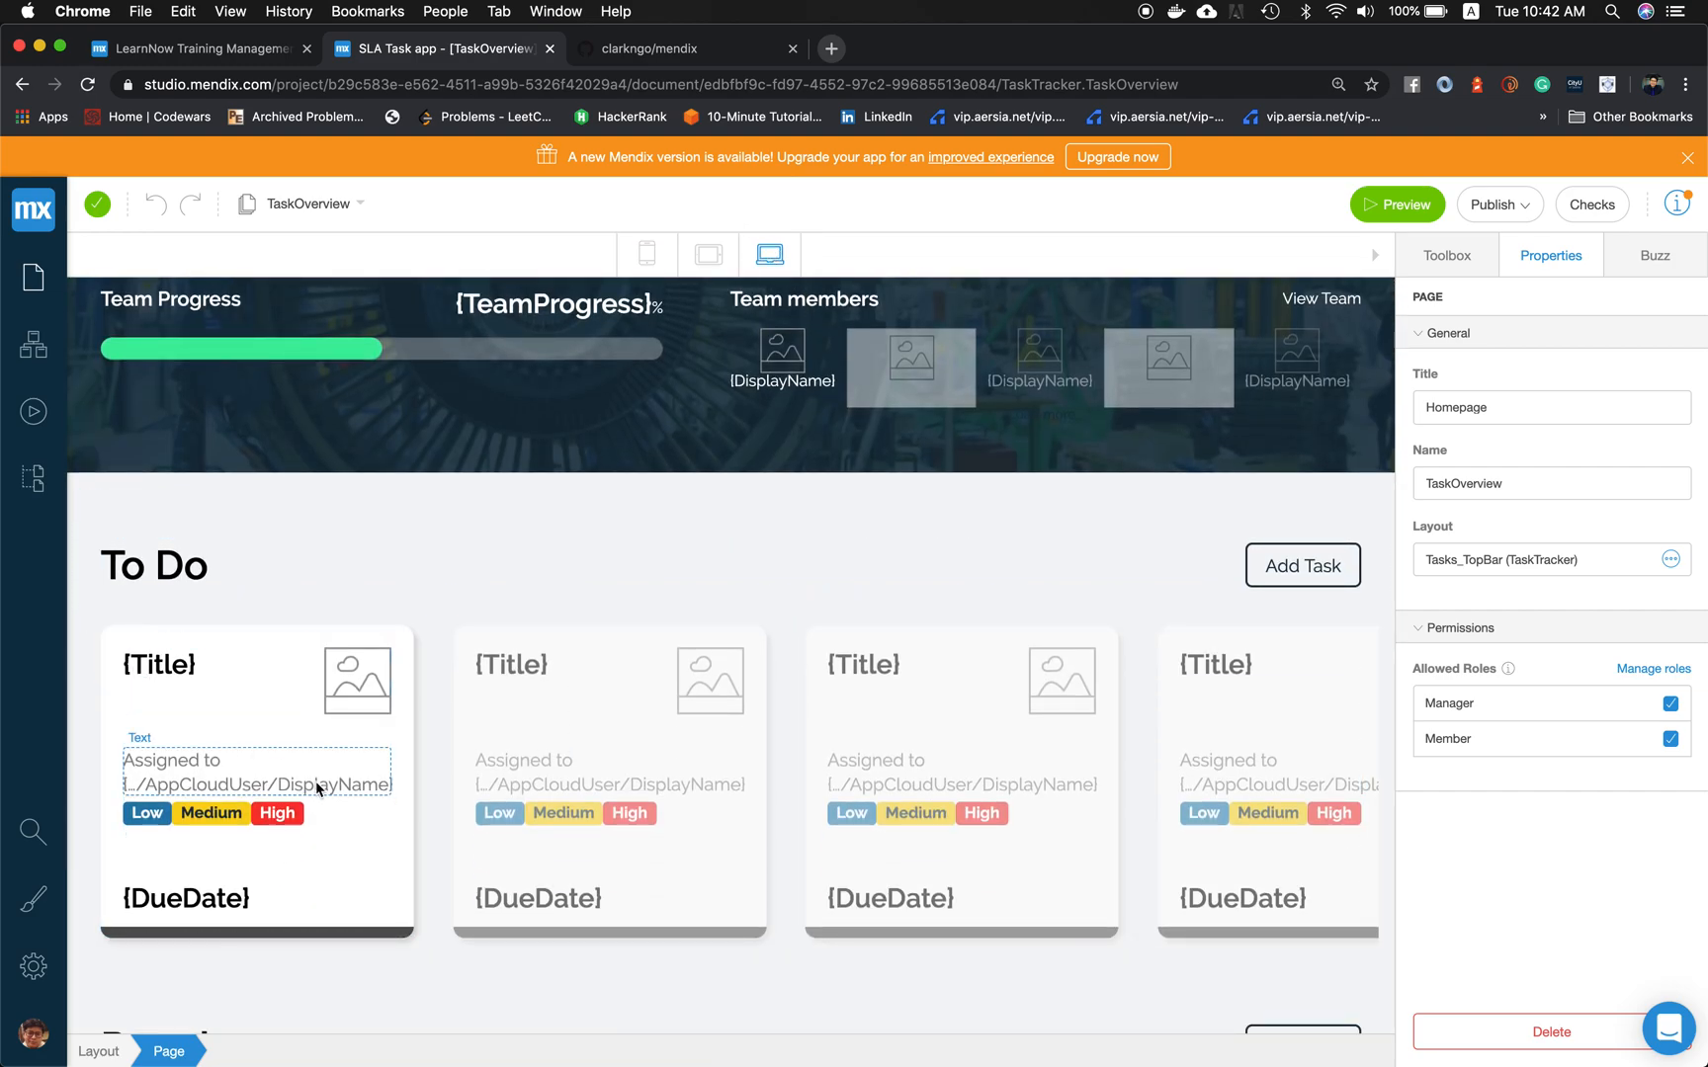
click(647, 255)
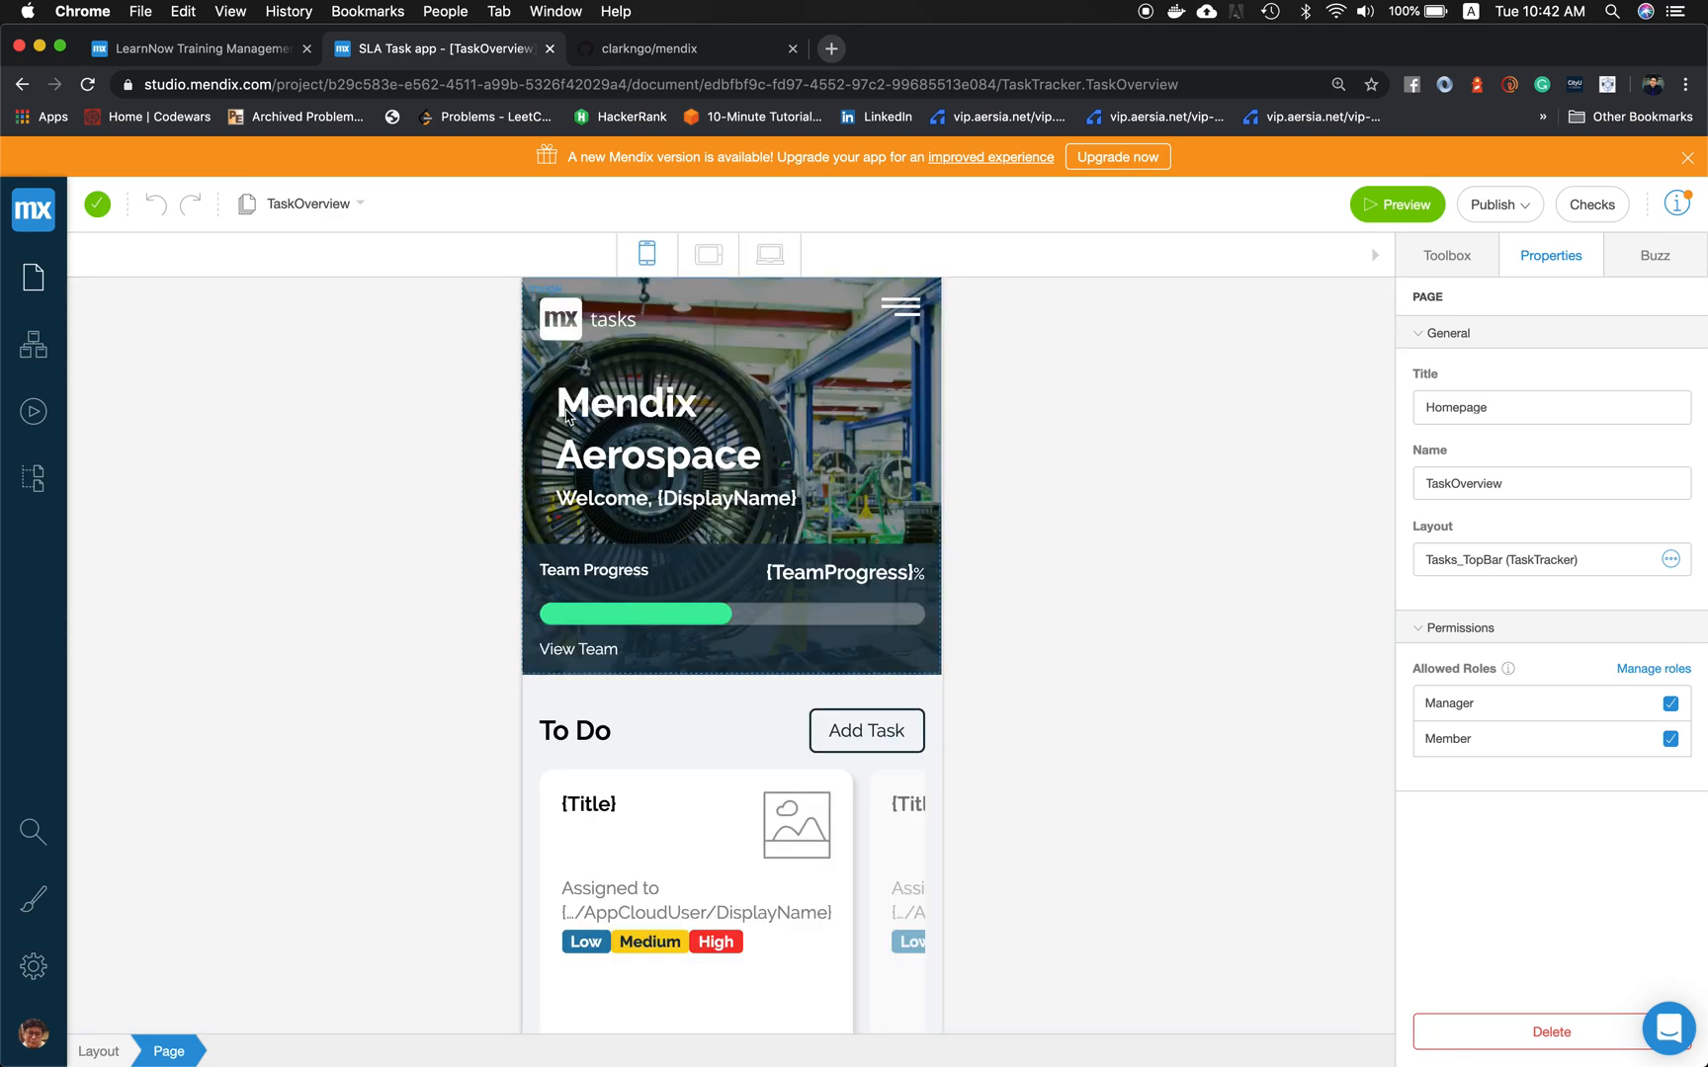
click(694, 899)
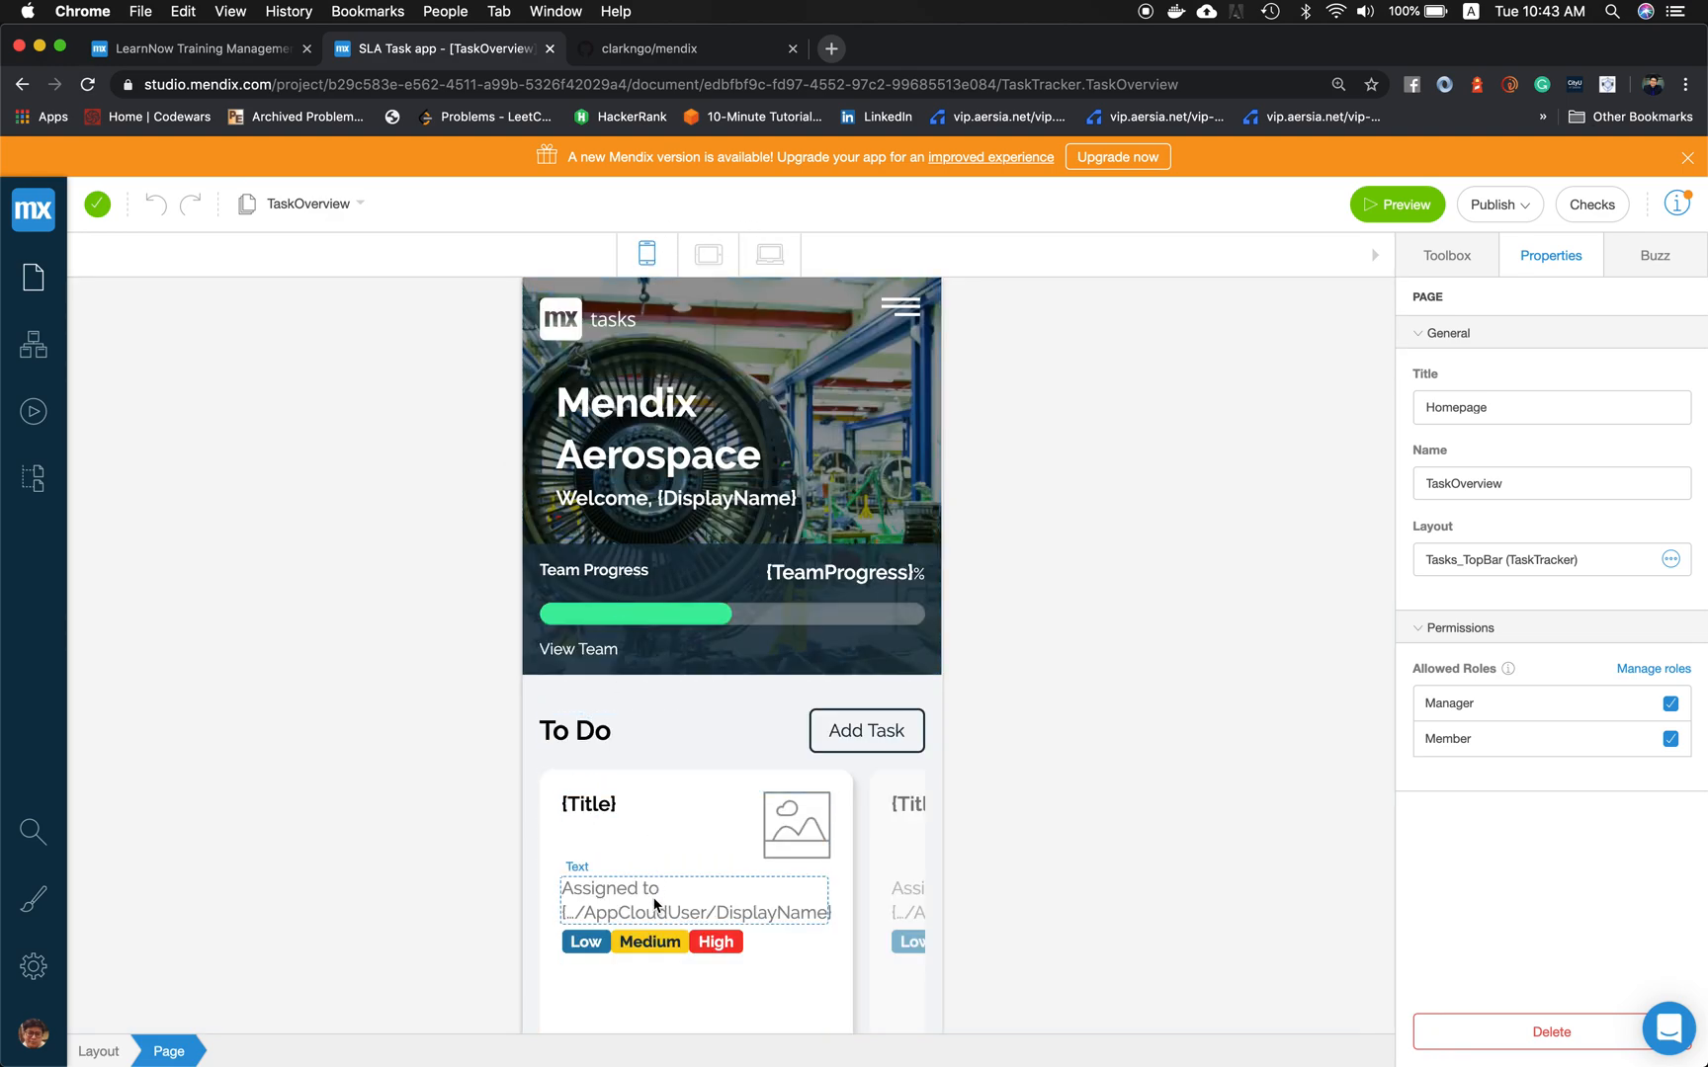